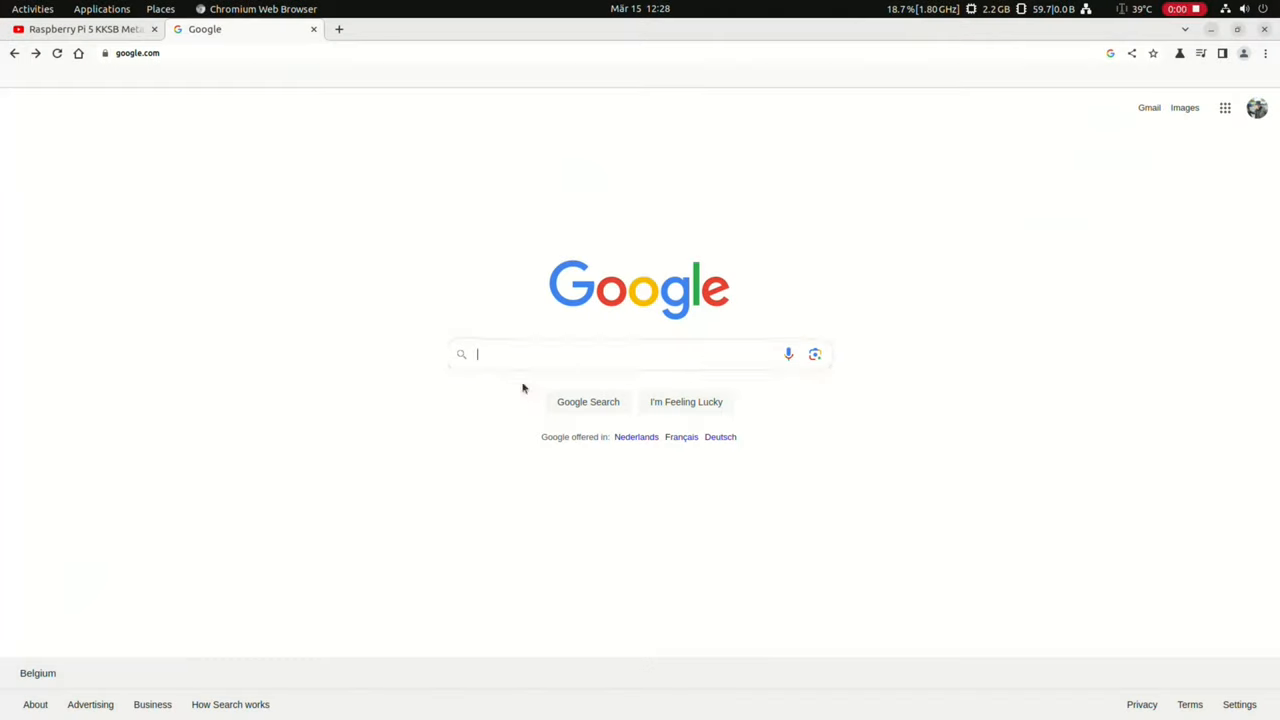
- Search for Mixtile Core 3588E and highlight its Jetson TX2 NX carrier board note
{"action": "type", "text": "mixti"}
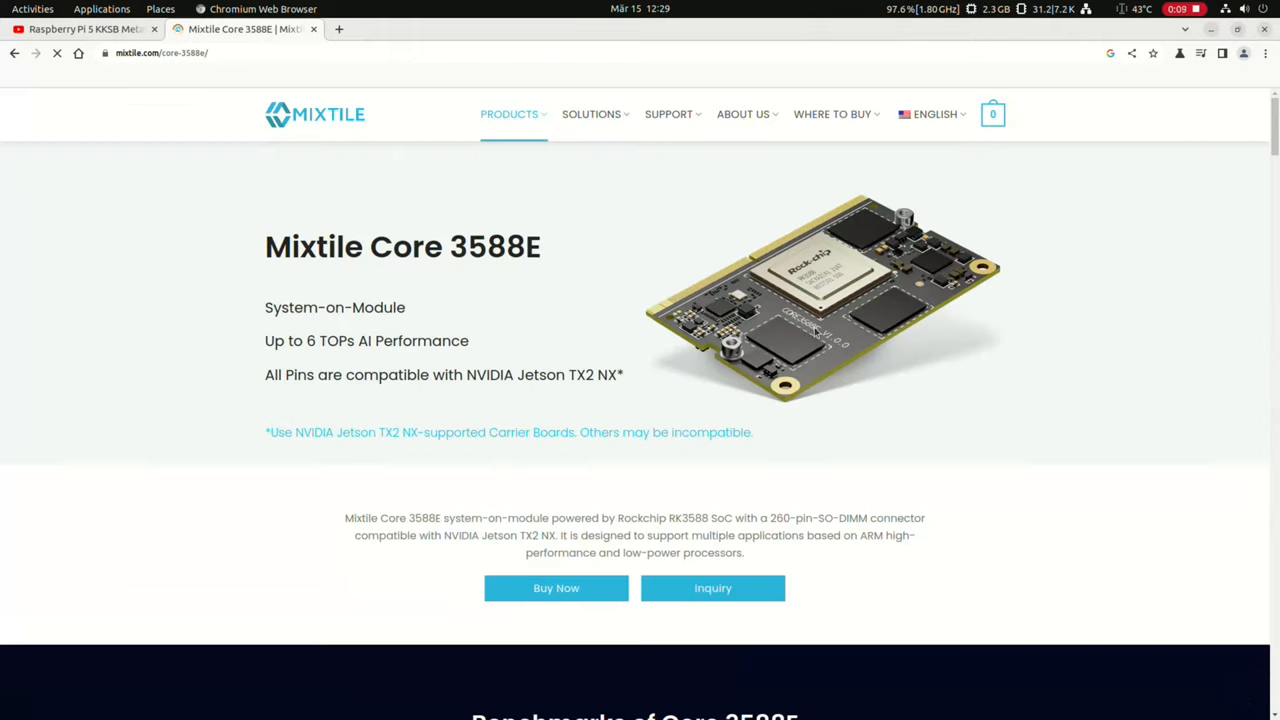
{"action": "double_click", "coordinate": [335, 307]}
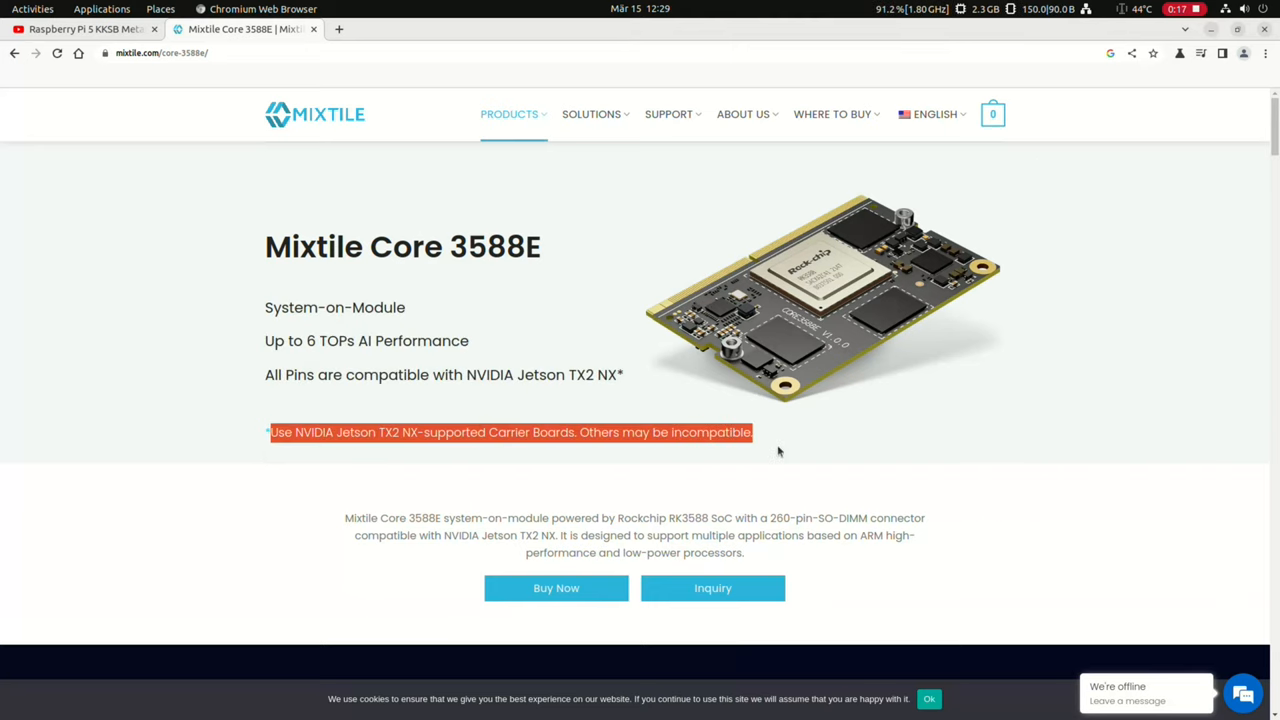
- Scroll past the benchmarks, LLM and press sections to the Core 3588E Technical Detail table
{"action": "scroll", "scroll_direction": "down", "scroll_amount": 3}
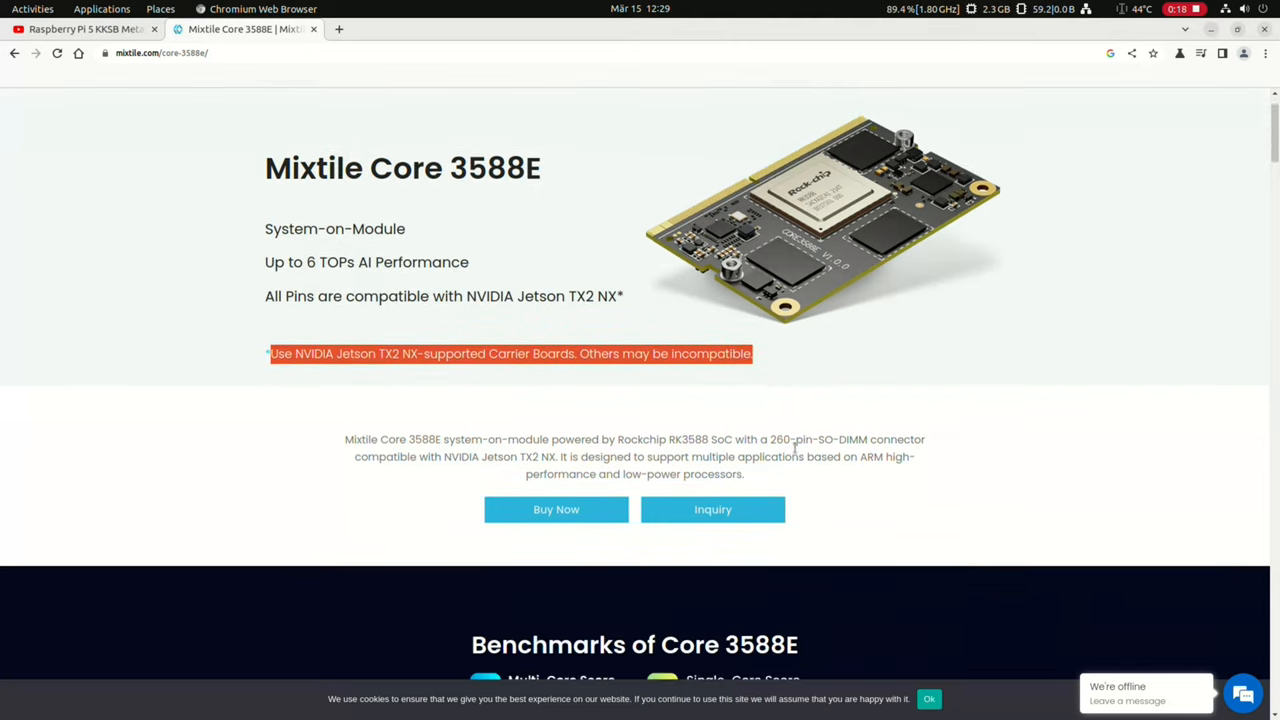
{"action": "scroll", "scroll_direction": "down", "scroll_amount": 3}
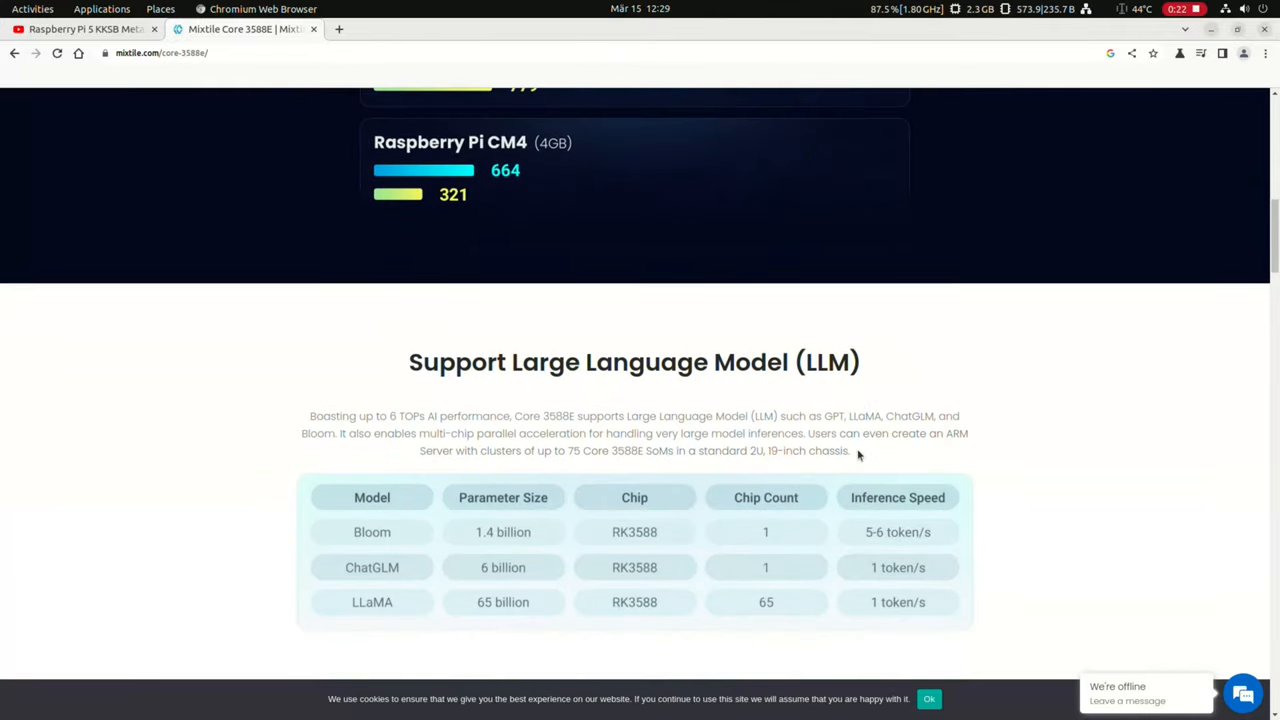
{"action": "scroll", "scroll_direction": "down", "scroll_amount": 3}
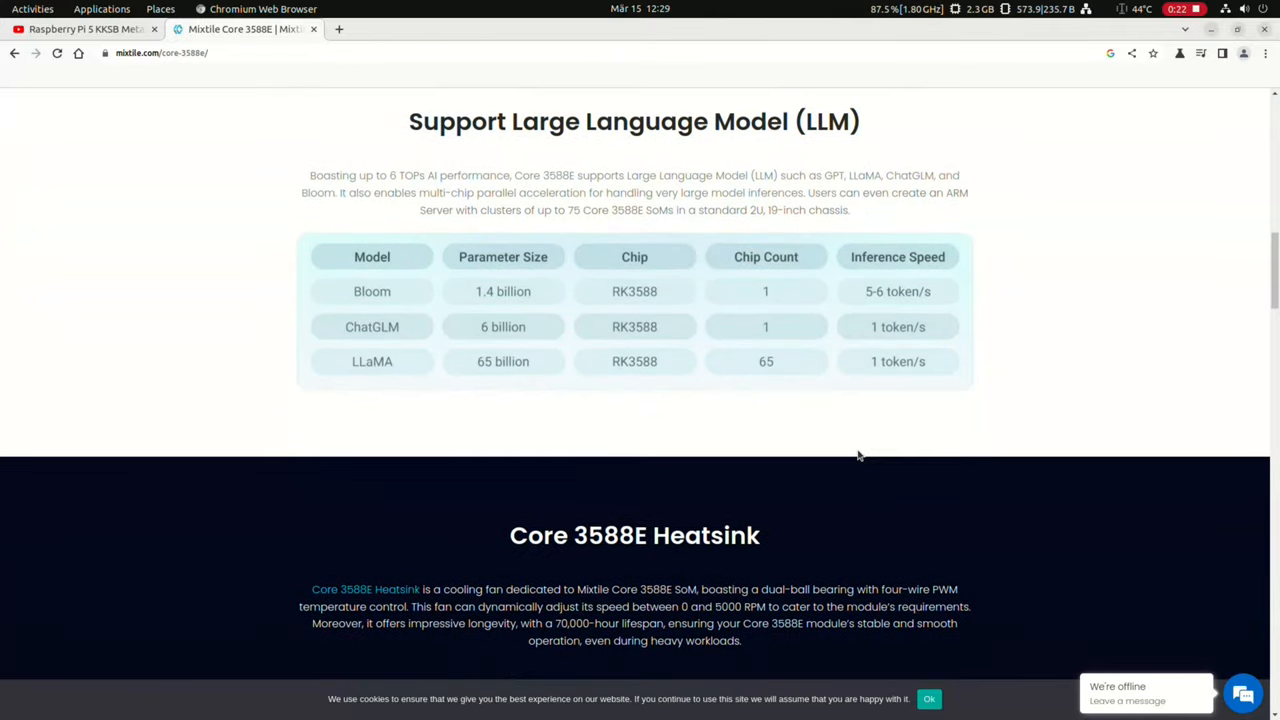
{"action": "scroll", "scroll_direction": "down", "scroll_amount": 3}
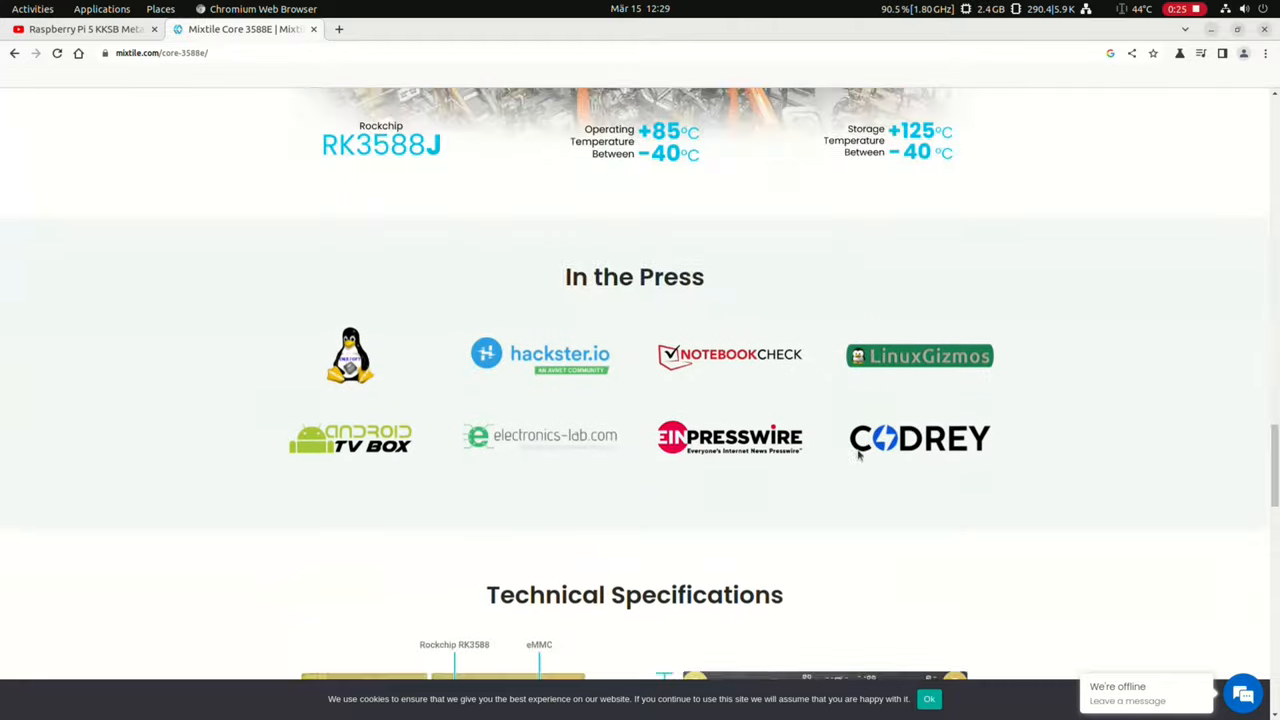
{"action": "scroll", "scroll_direction": "down", "scroll_amount": 3}
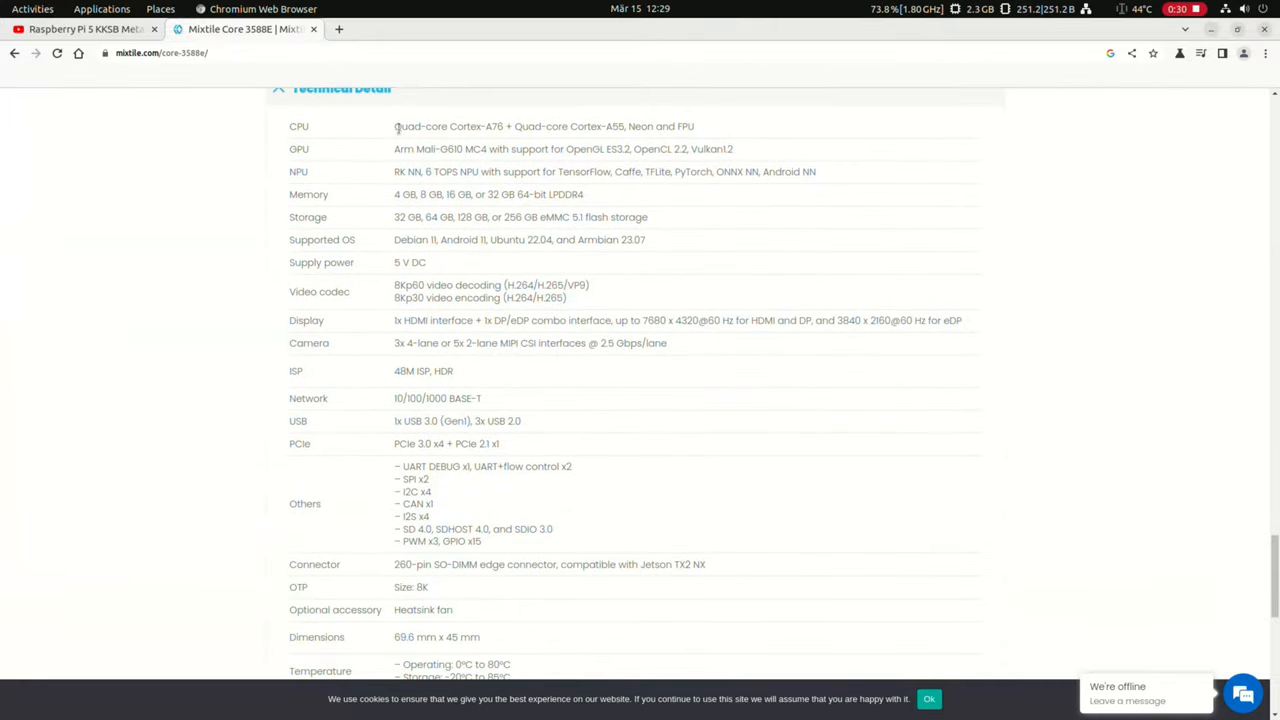
{"action": "double_click", "coordinate": [448, 126]}
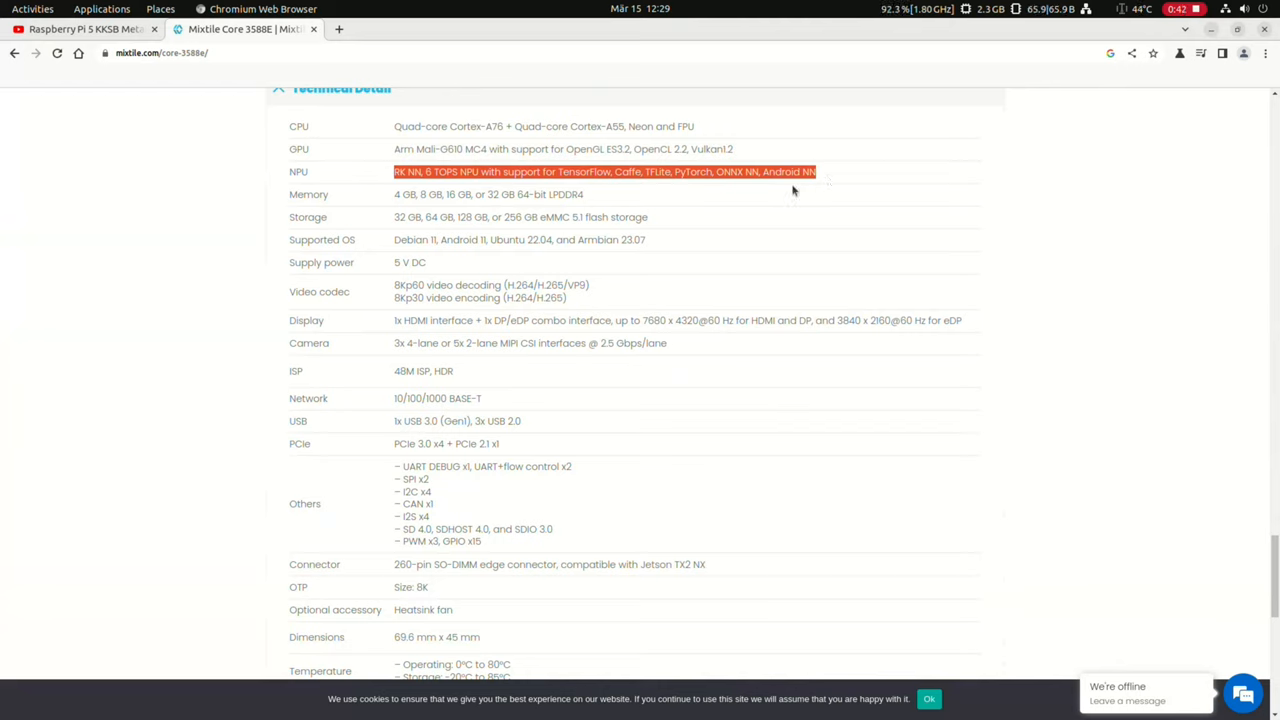
{"action": "mouse_move", "coordinate": [605, 243]}
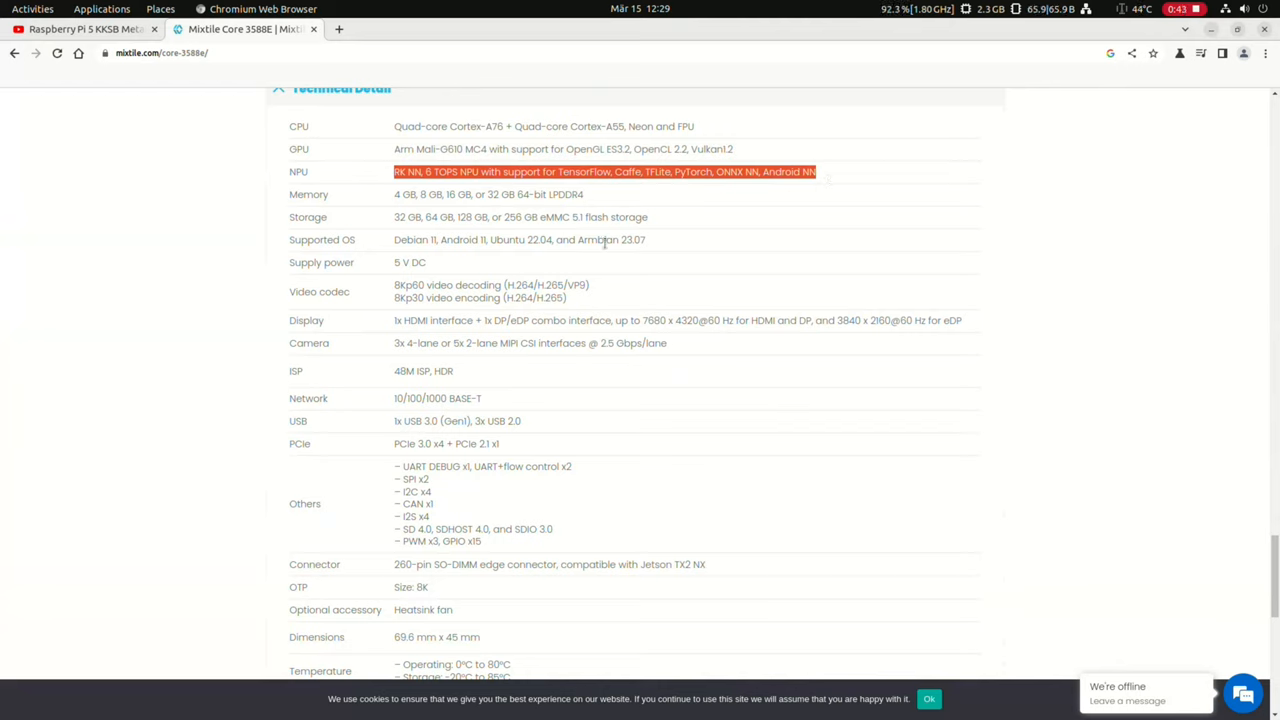
{"action": "mouse_move", "coordinate": [546, 213]}
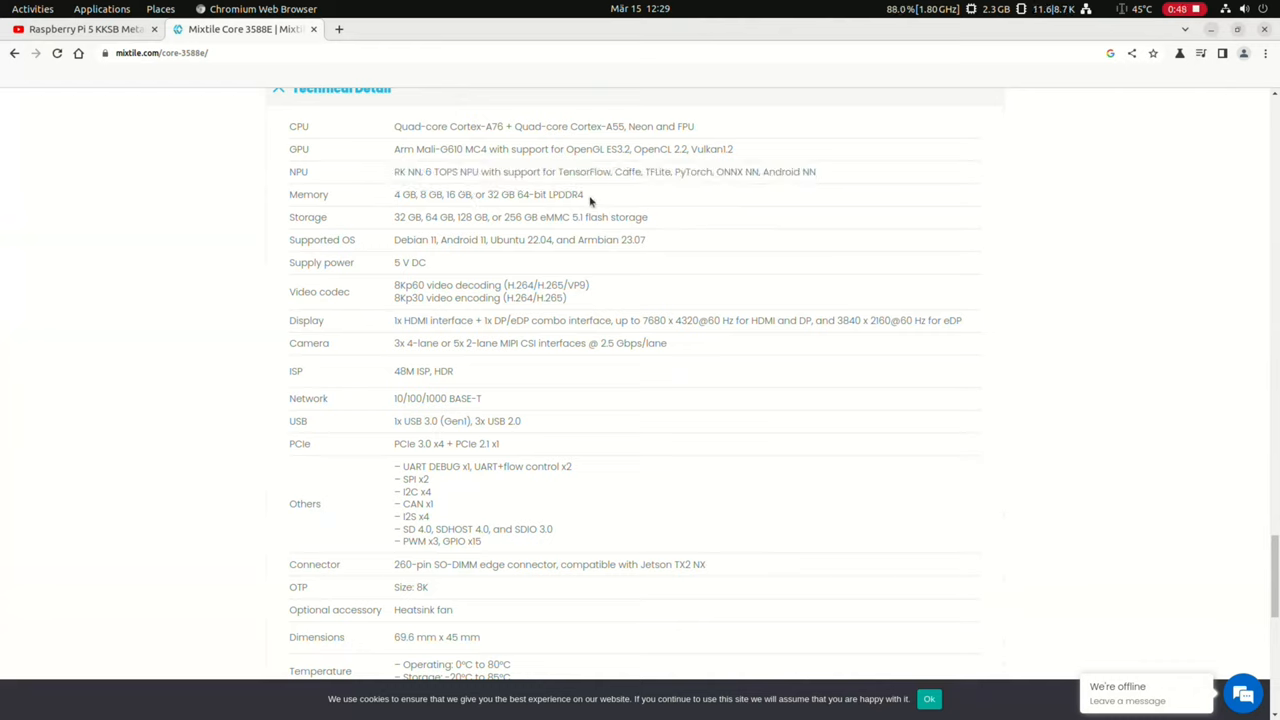
{"action": "mouse_move", "coordinate": [642, 216]}
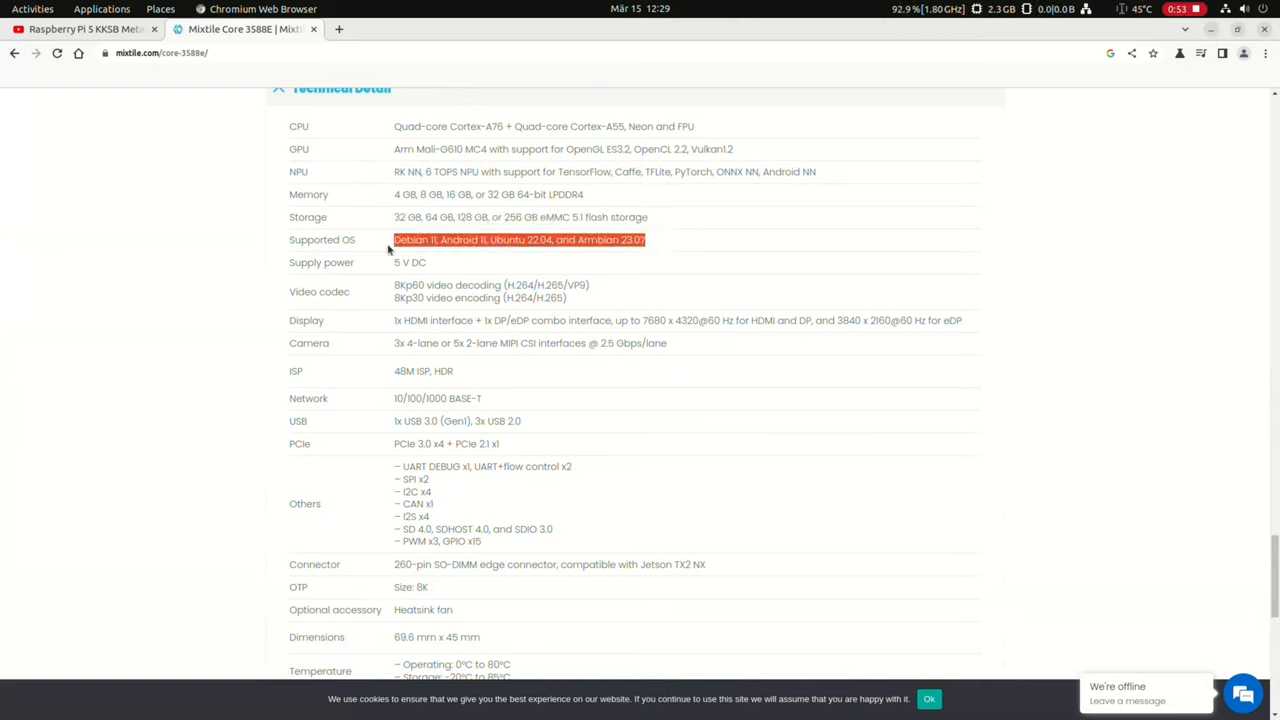
{"action": "mouse_move", "coordinate": [425, 275]}
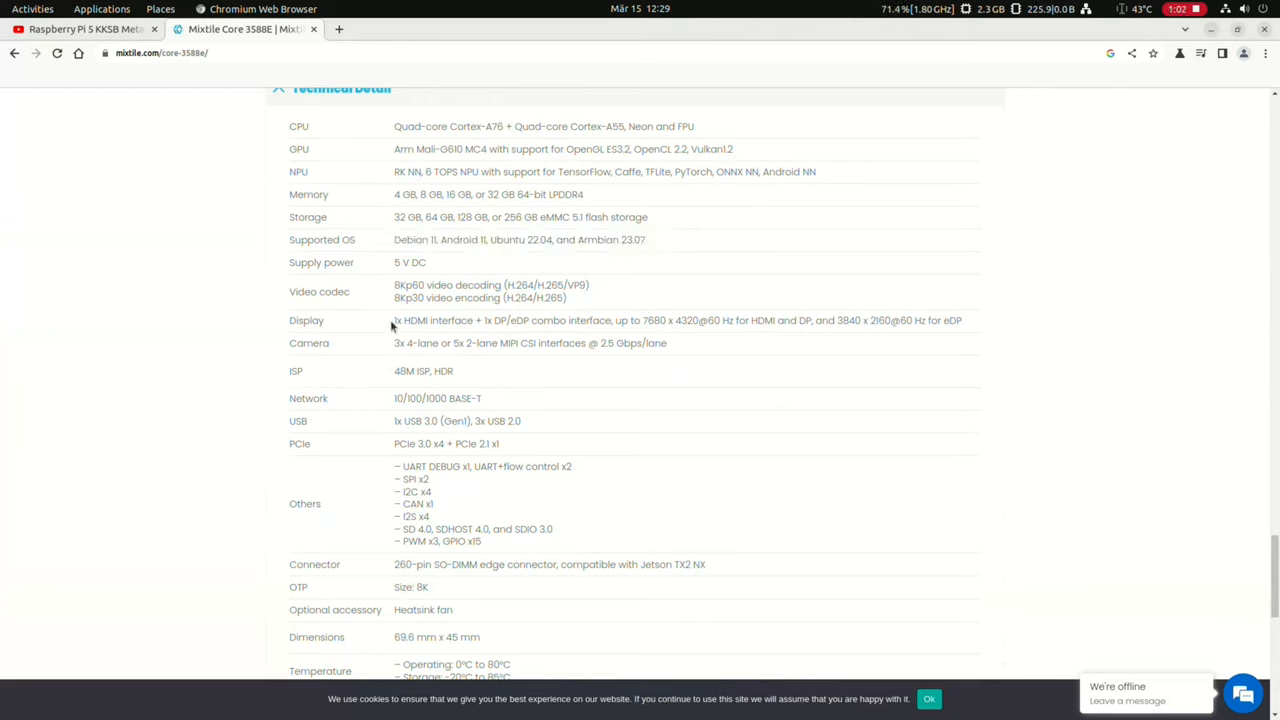
{"action": "double_click", "coordinate": [430, 320]}
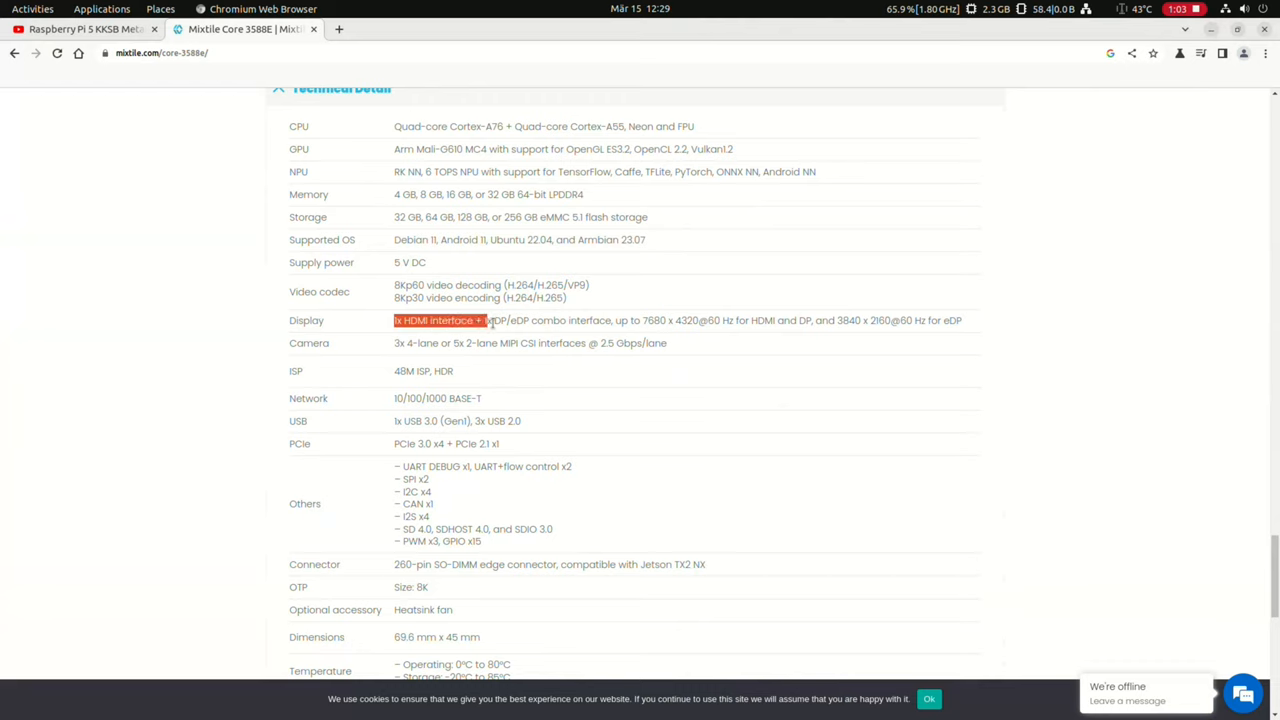
{"action": "left_click_drag", "start_coordinate": [485, 320], "coordinate": [535, 320]}
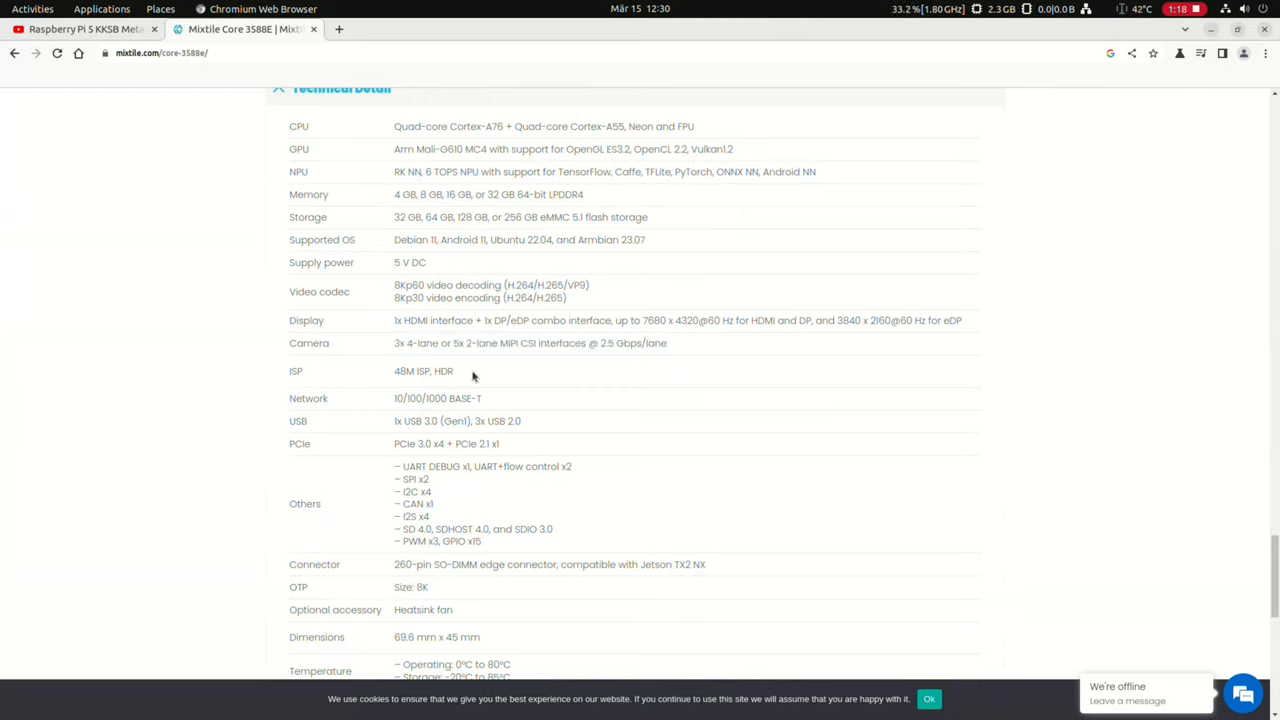
- Scroll the spec table down to Temperature, Relative humidity, Block Diagram and Ordering Options
{"action": "scroll", "scroll_direction": "down", "scroll_amount": 3}
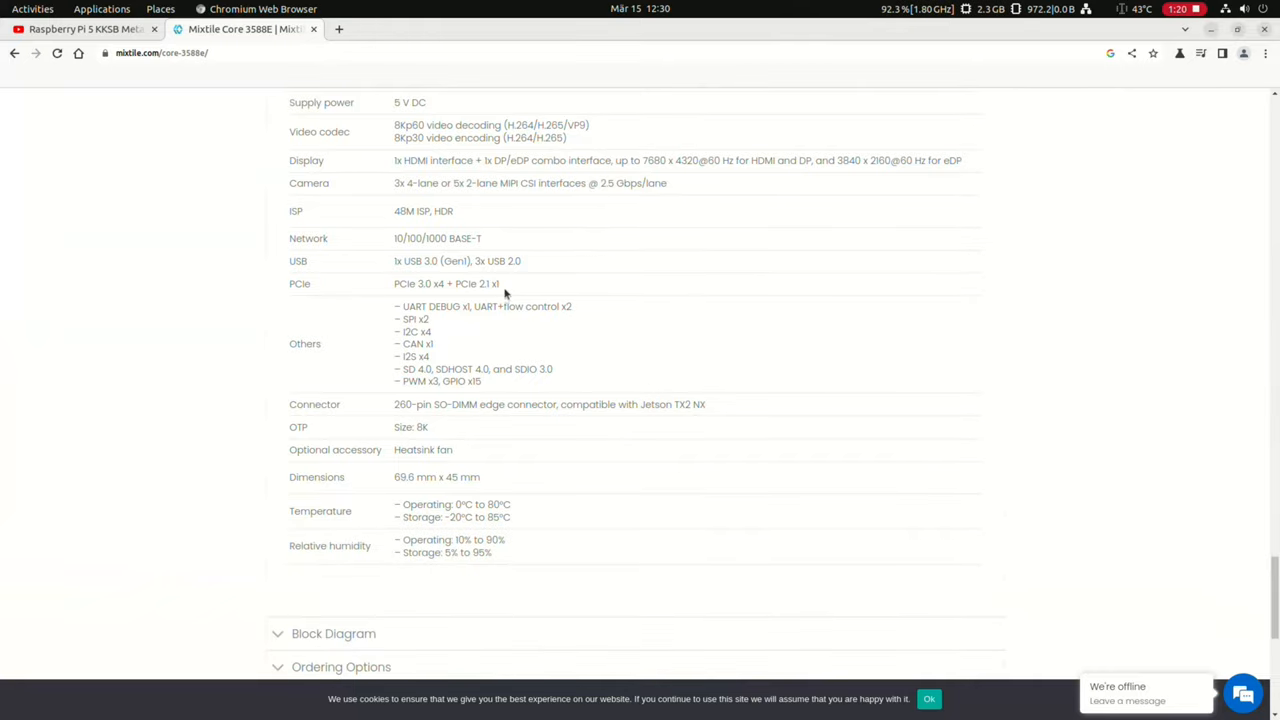
{"action": "mouse_move", "coordinate": [503, 280]}
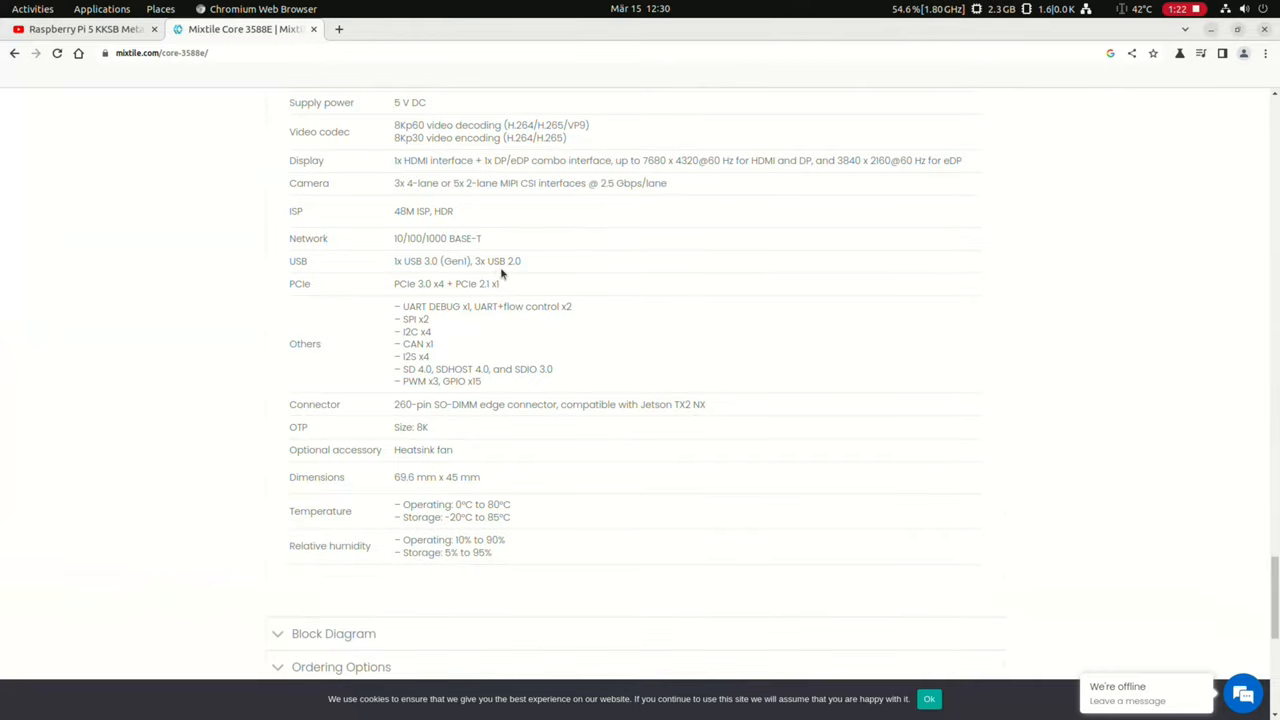
{"action": "mouse_move", "coordinate": [527, 267]}
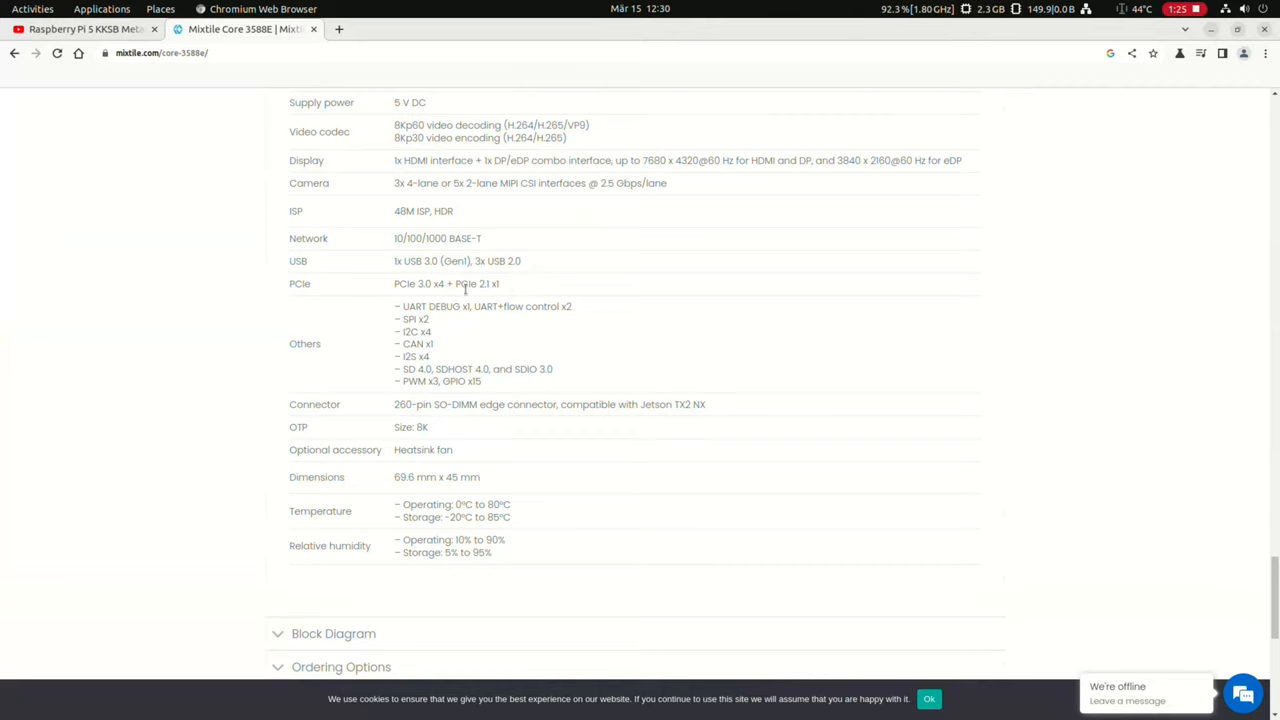
{"action": "mouse_move", "coordinate": [510, 291]}
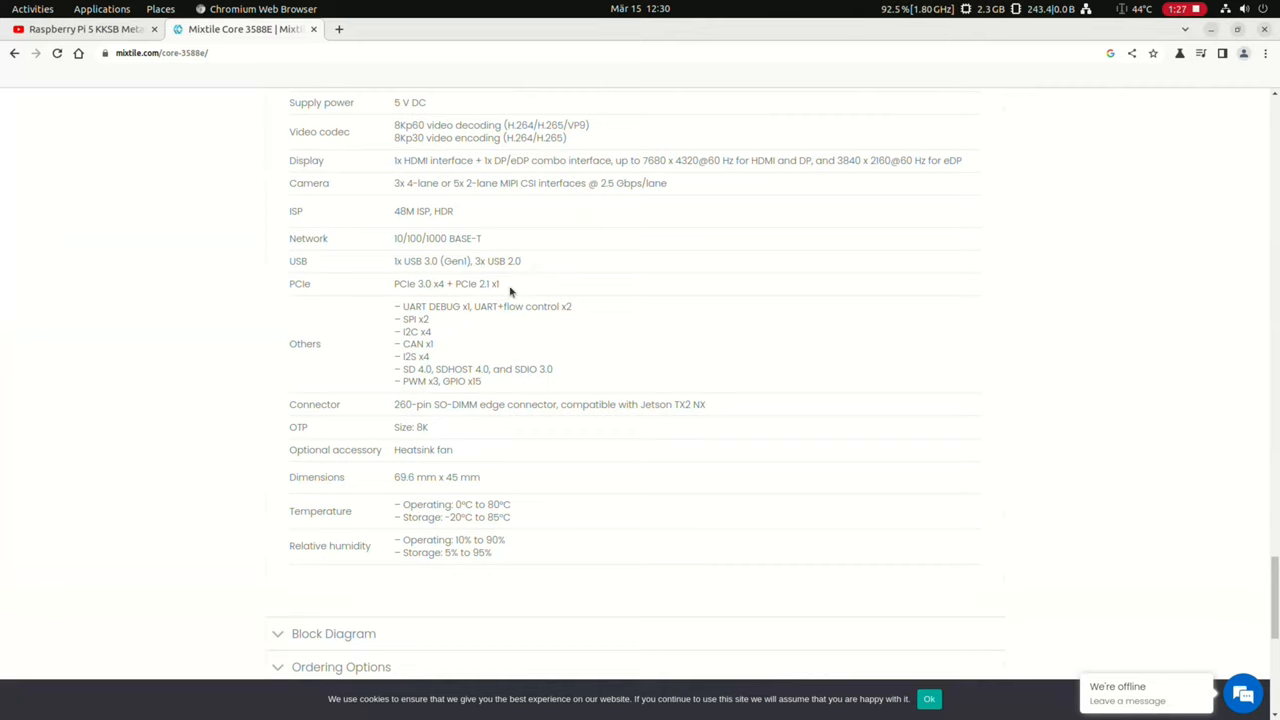
{"action": "scroll", "scroll_direction": "down", "scroll_amount": 3}
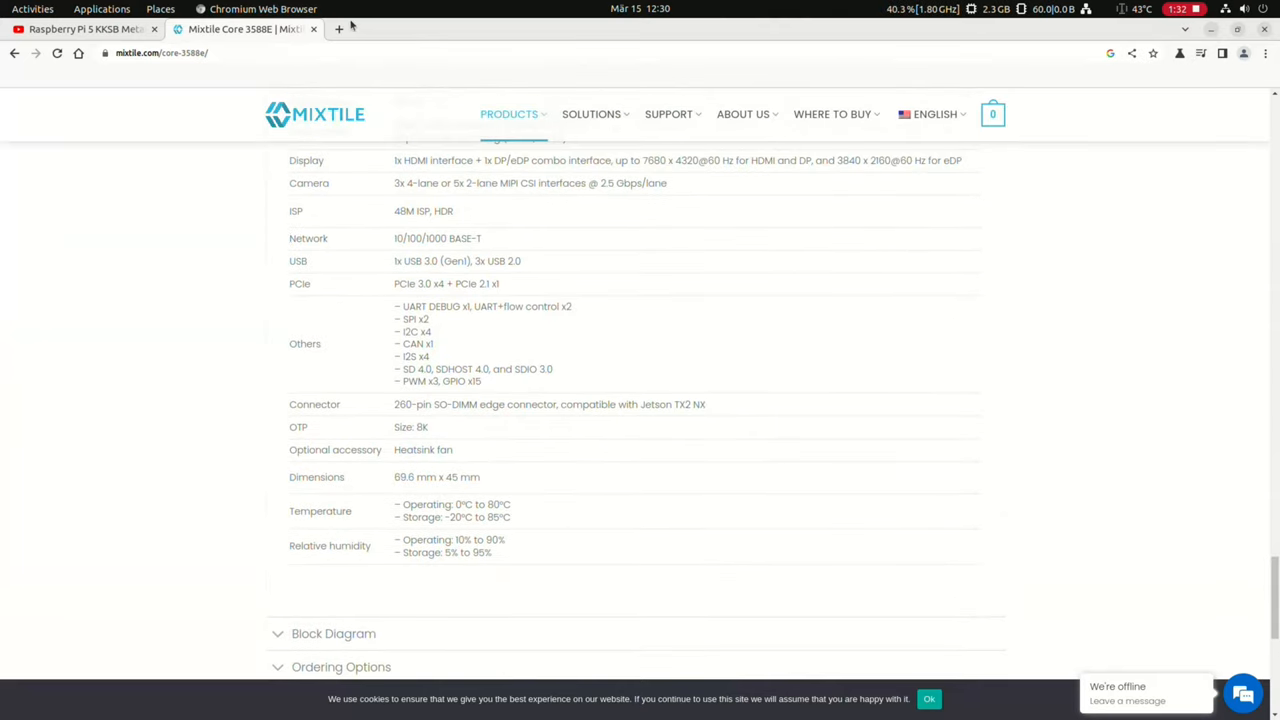
{"action": "mouse_move", "coordinate": [343, 28]}
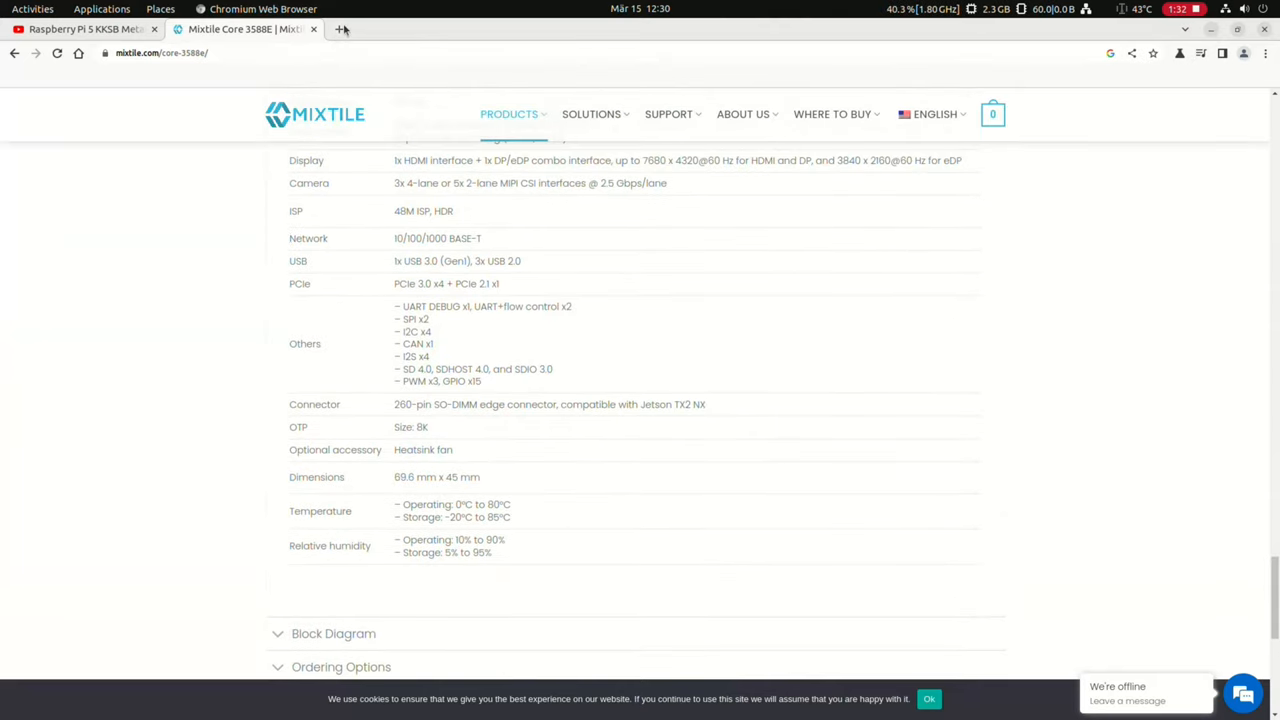
- In a new tab, search 'leetop a206' and open Leetop's A206 carrier board page
{"action": "left_click", "coordinate": [342, 28]}
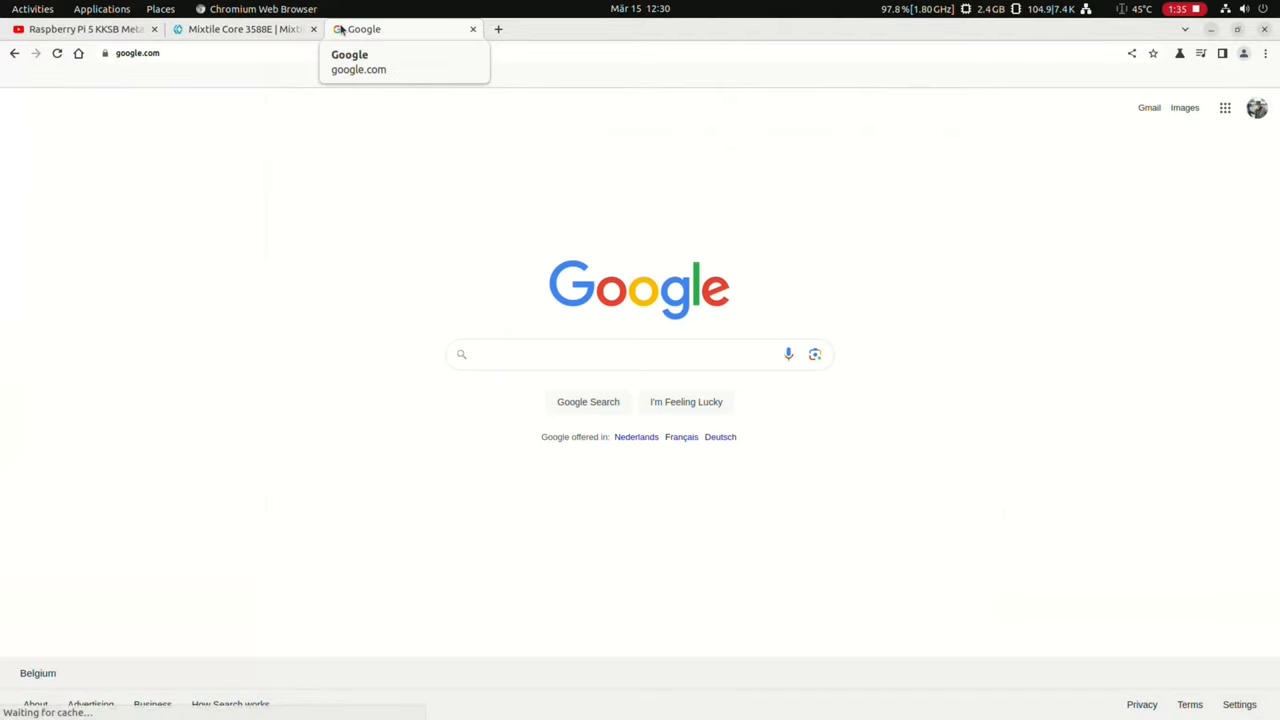
{"action": "type", "text": "lee"}
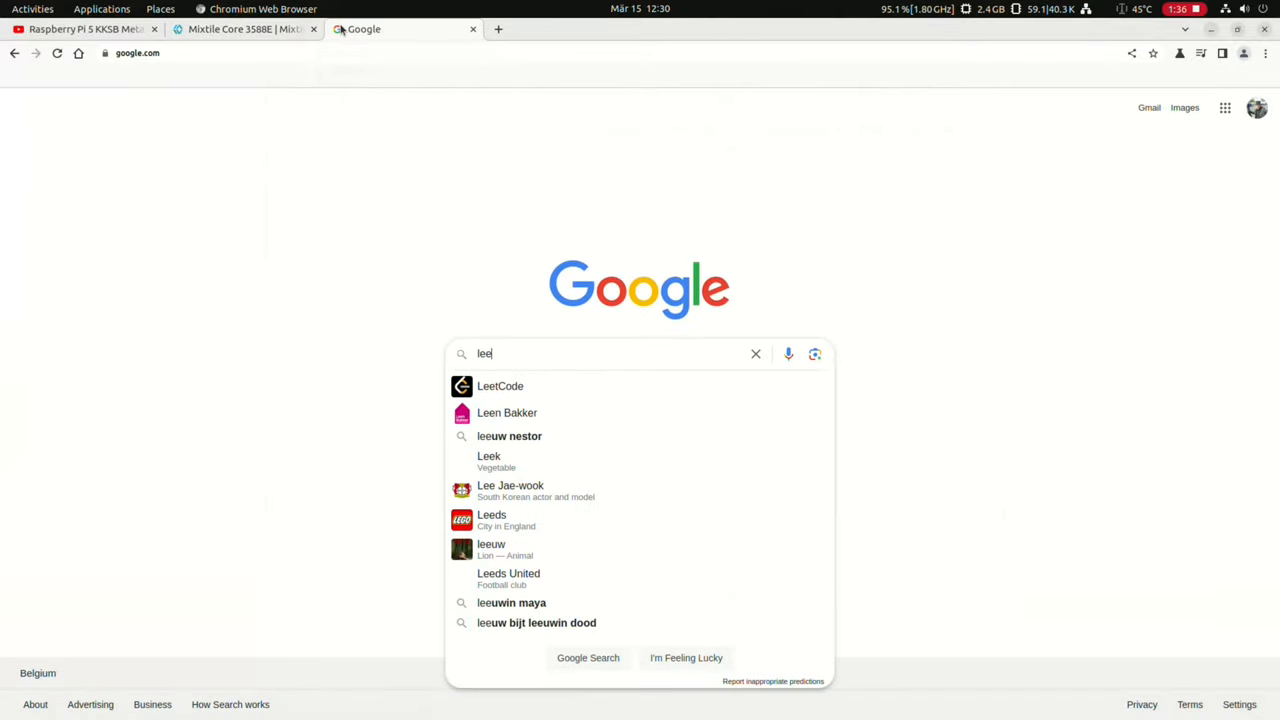
{"action": "type", "text": "leetop a206"}
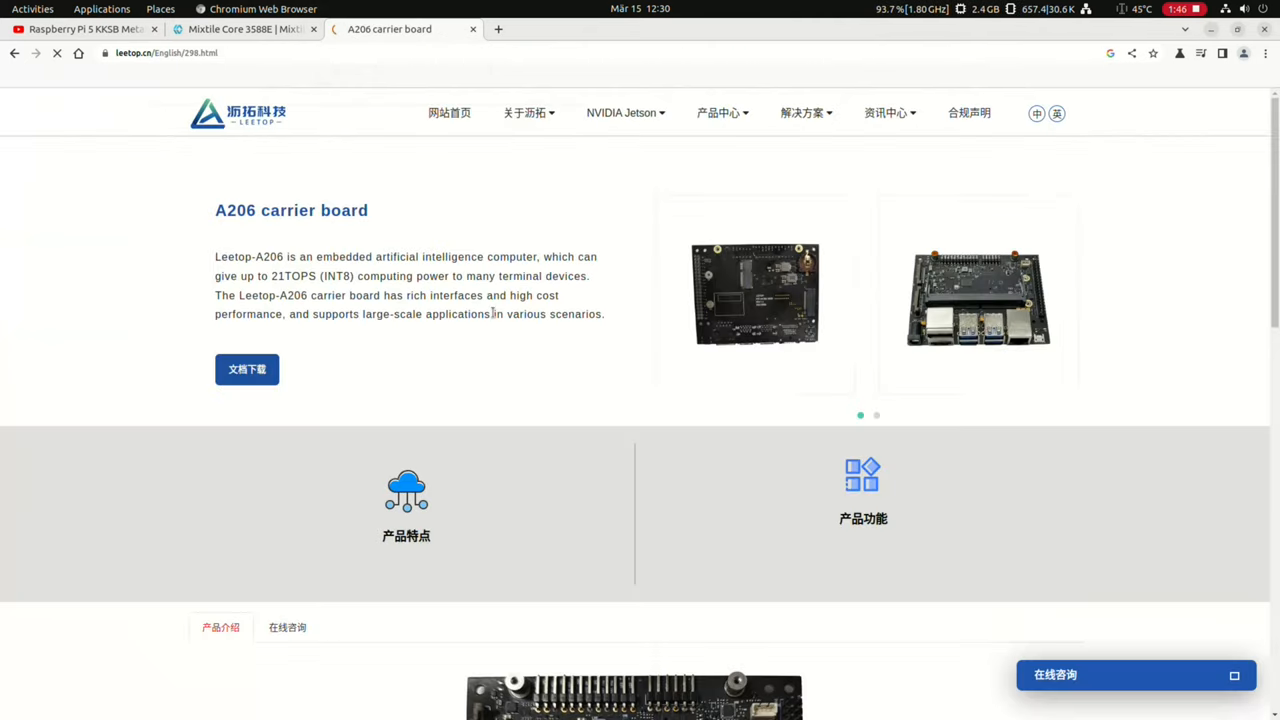
- Scroll the A206 product page down to review its full Interface specification table
{"action": "scroll", "scroll_direction": "down", "scroll_amount": 3}
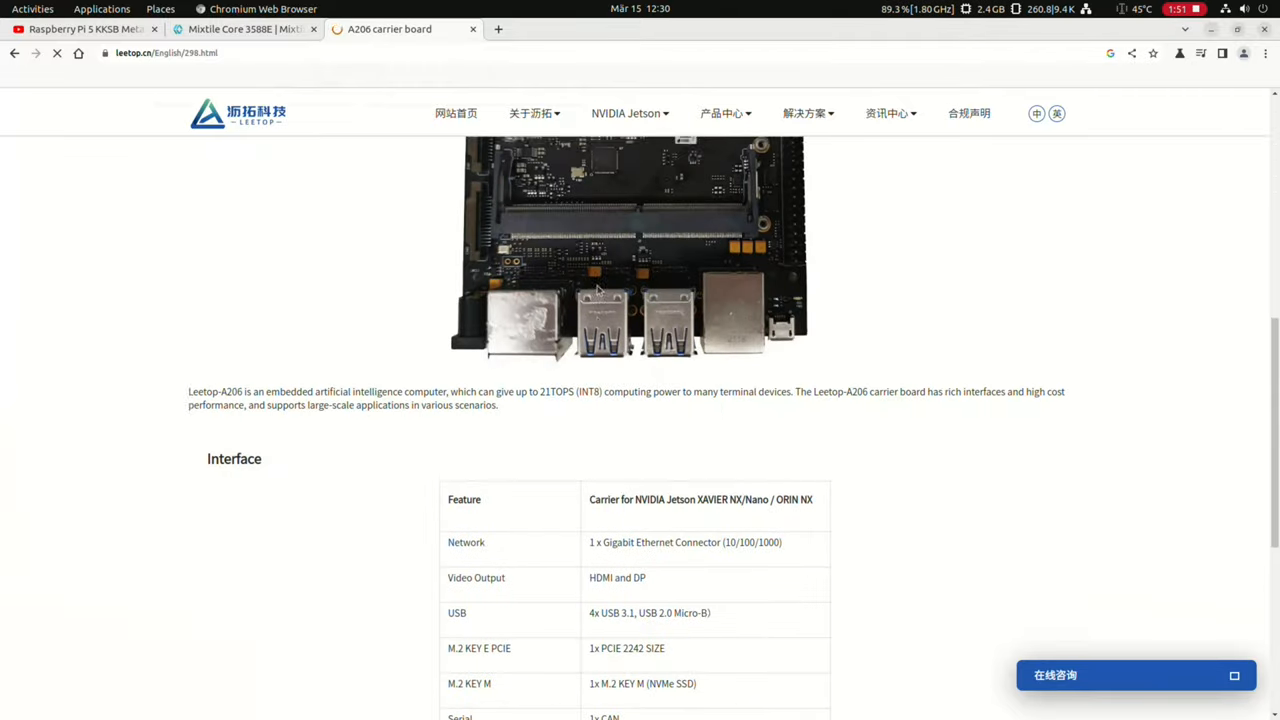
{"action": "scroll", "scroll_direction": "down", "scroll_amount": 3}
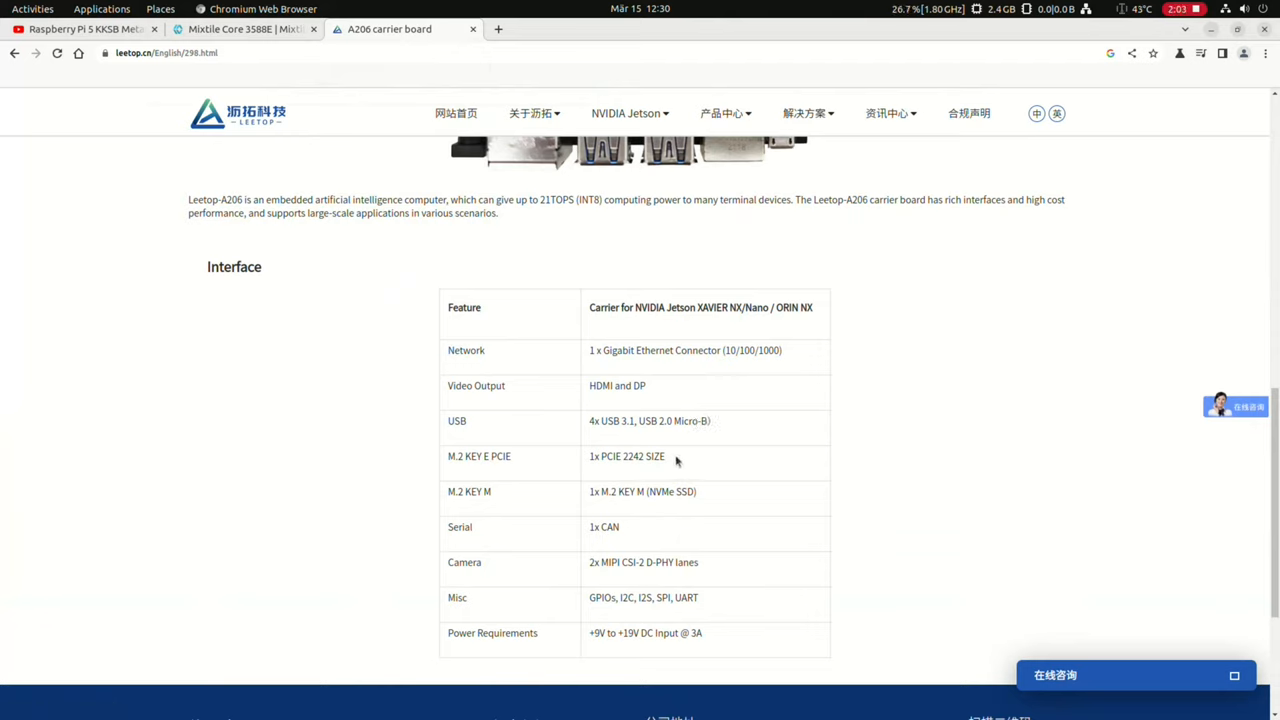
{"action": "double_click", "coordinate": [627, 456]}
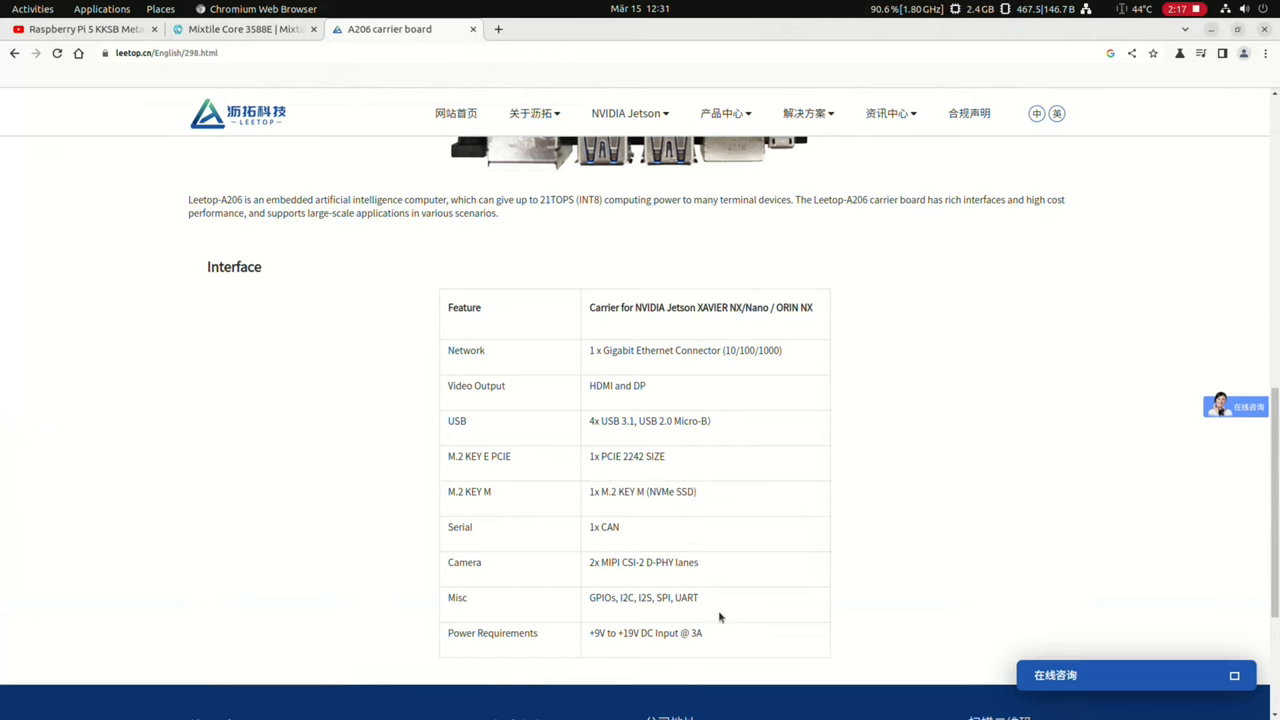
{"action": "scroll", "scroll_direction": "down", "scroll_amount": 3}
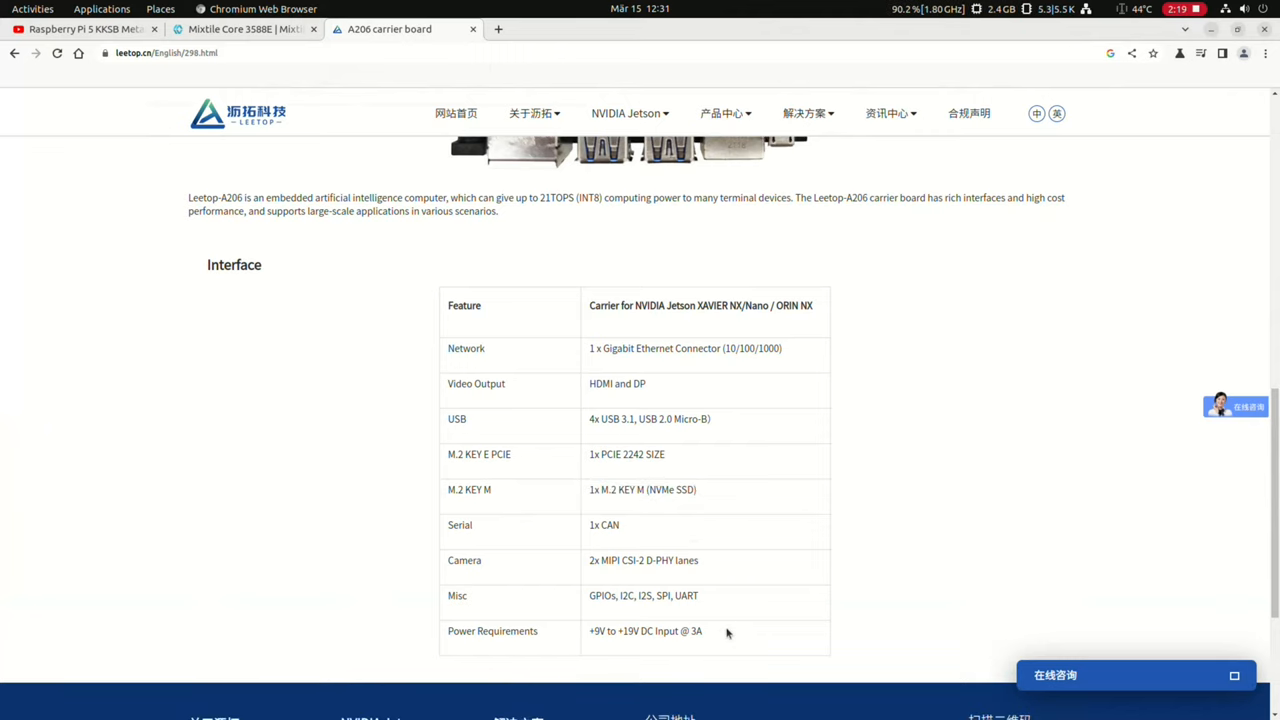
{"action": "scroll", "scroll_direction": "down", "scroll_amount": 3}
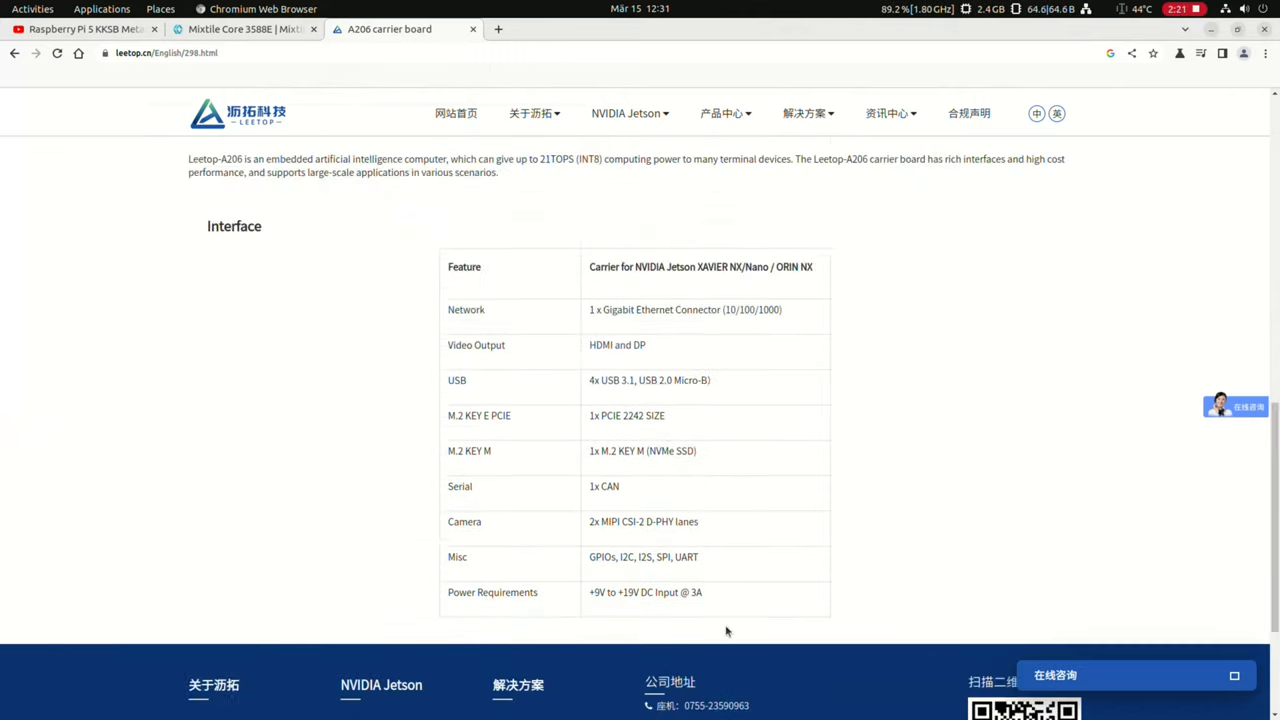
{"action": "scroll", "scroll_direction": "down", "scroll_amount": 3}
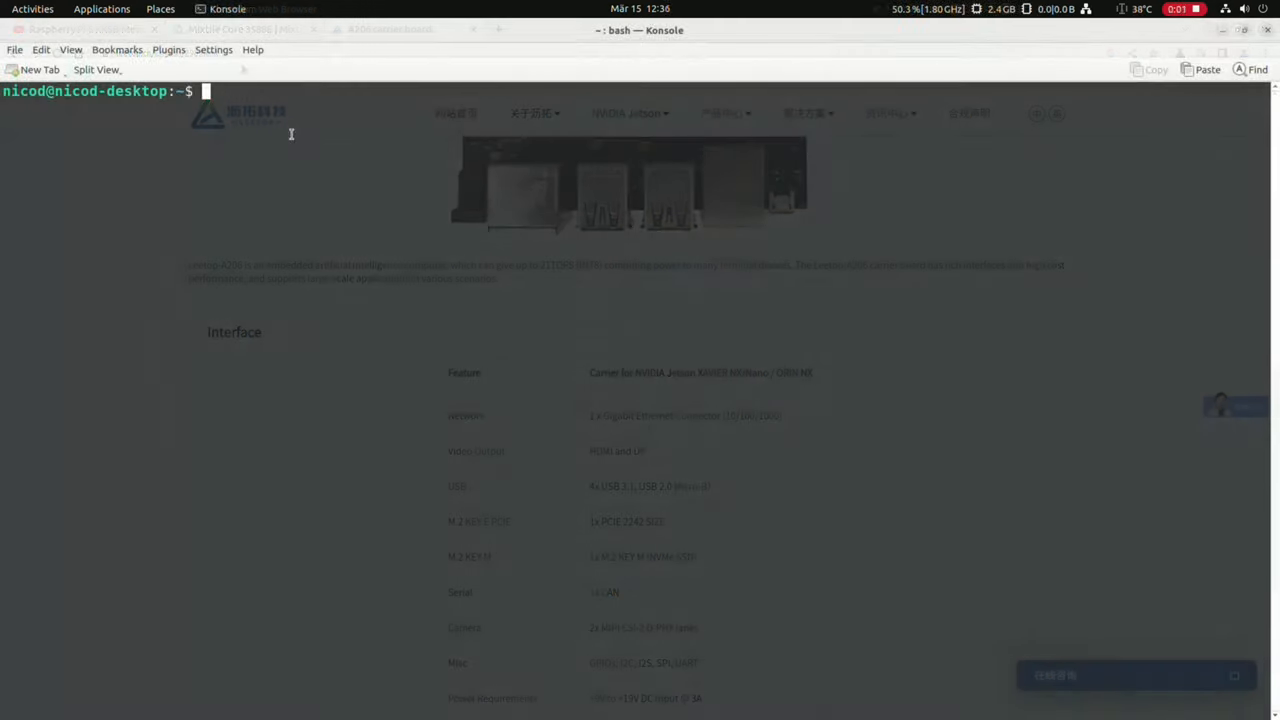
- Run neofetch and glxinfo -B, showing Ubuntu 22.04 and Panfrost Mali-G610 OpenGL 3.3
{"action": "type", "text": "neofetch"}
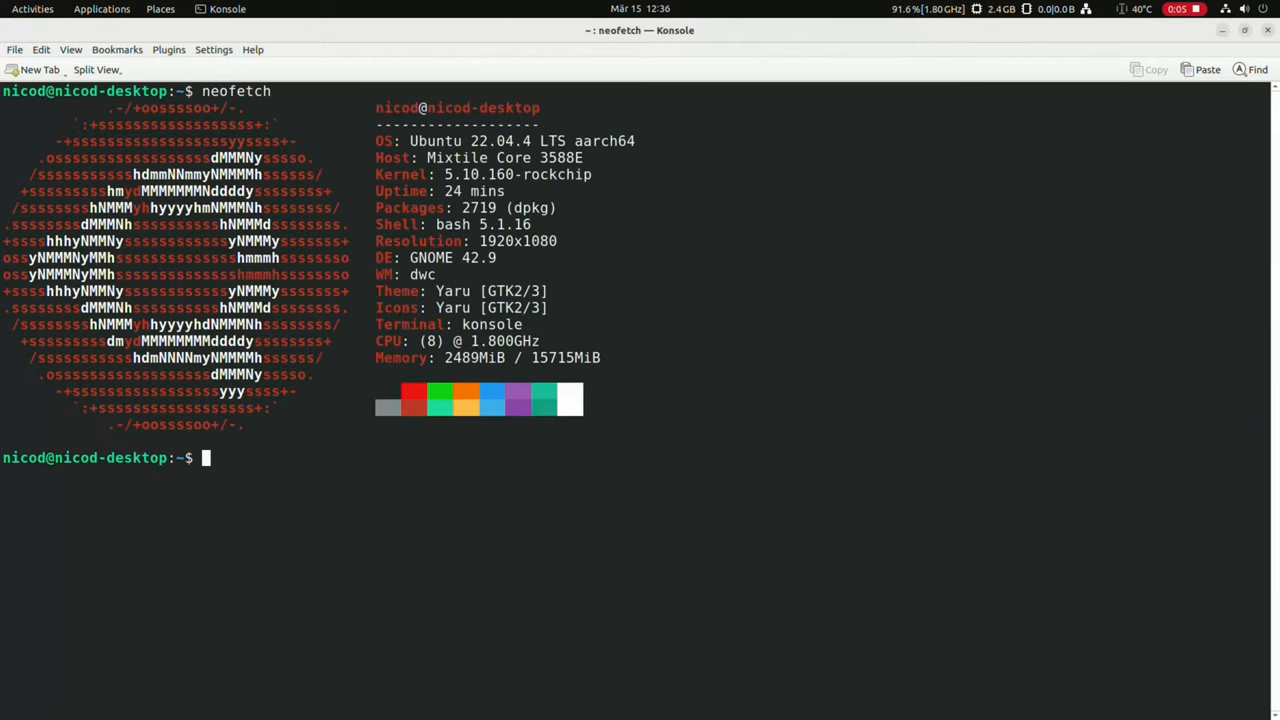
{"action": "mouse_move", "coordinate": [383, 84]}
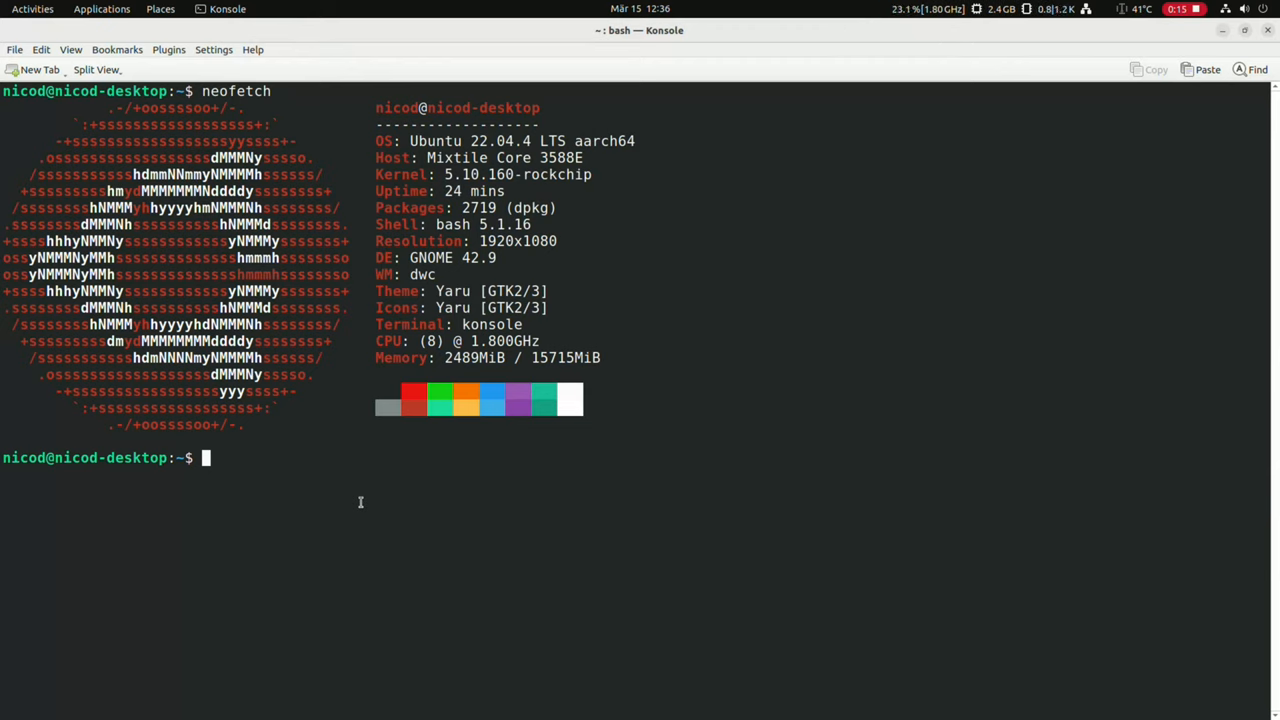
{"action": "type", "text": "glxinfo -B"}
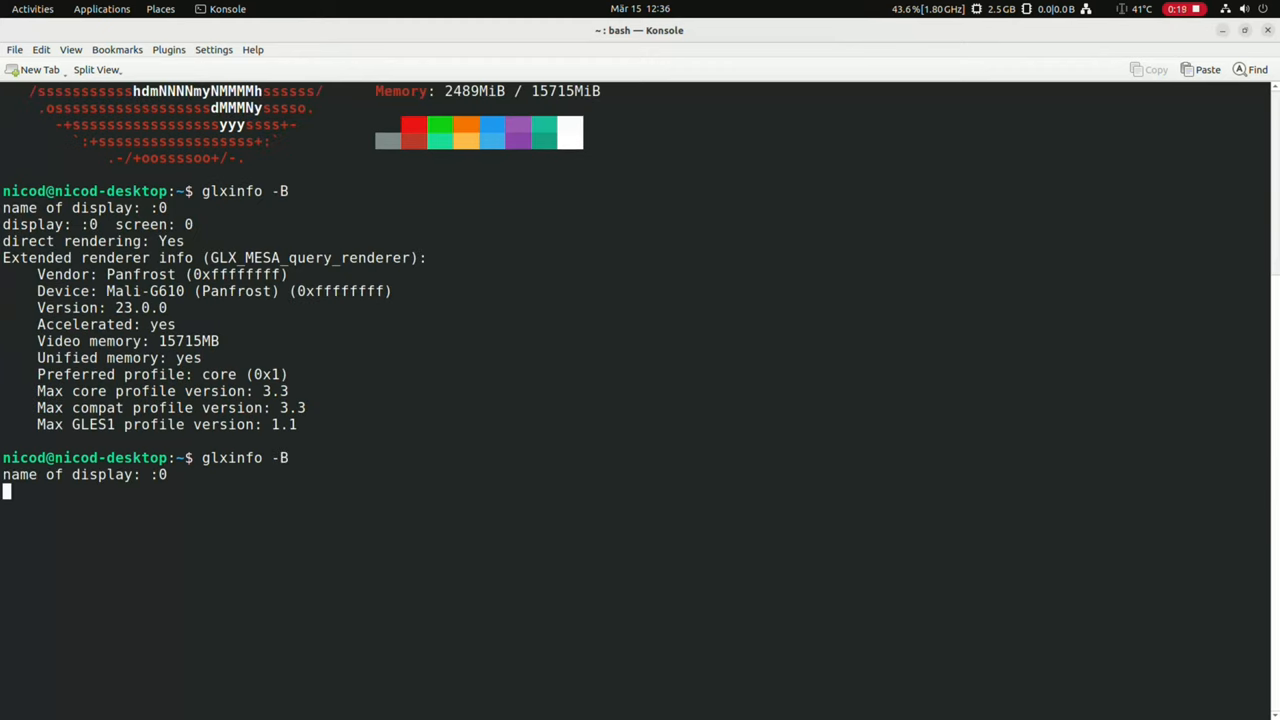
{"action": "key", "text": "Return"}
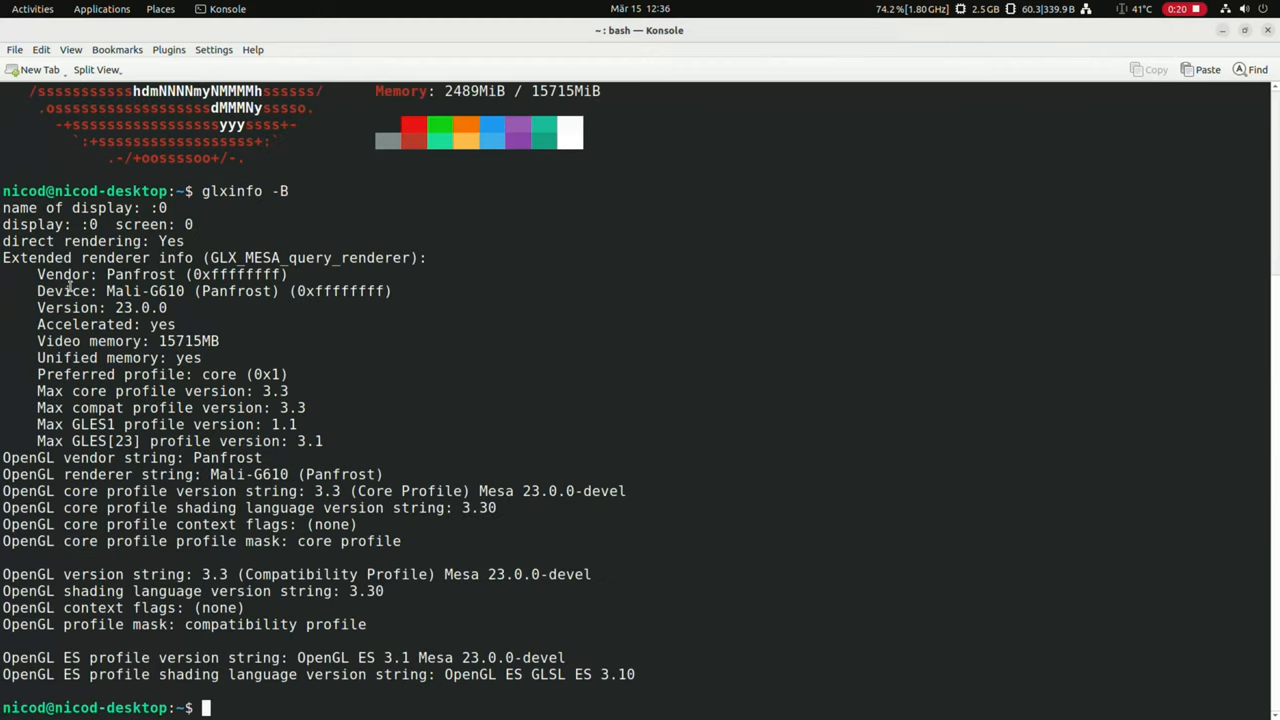
{"action": "left_click_drag", "start_coordinate": [37, 257], "coordinate": [547, 457]}
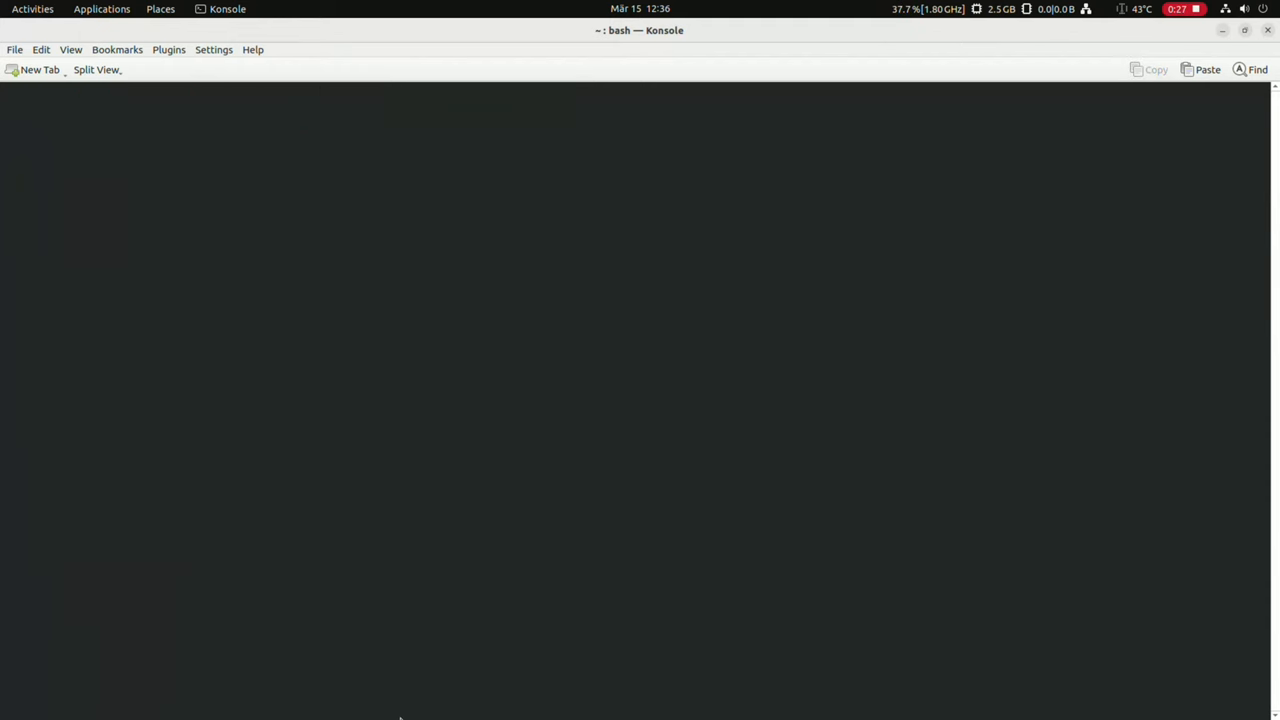
- Run htop, view its Setup Display options, then exit Setup with Done
{"action": "type", "text": "htop"}
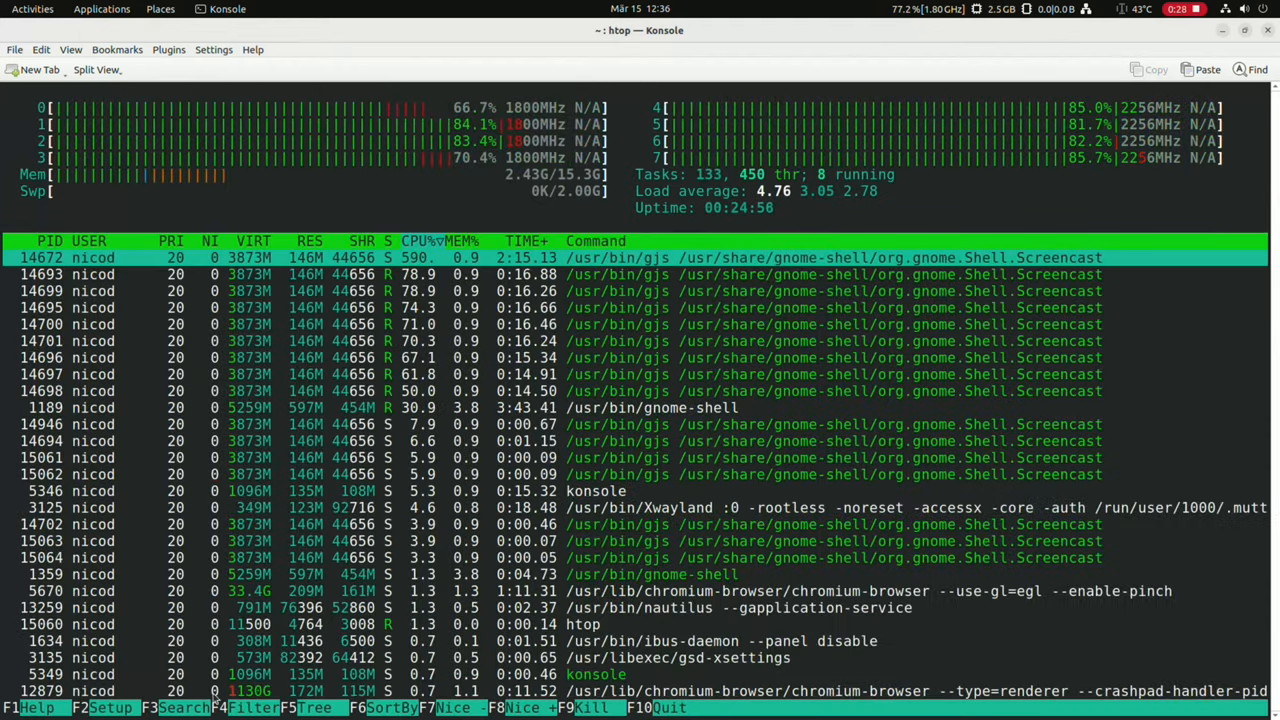
{"action": "key", "text": "F2"}
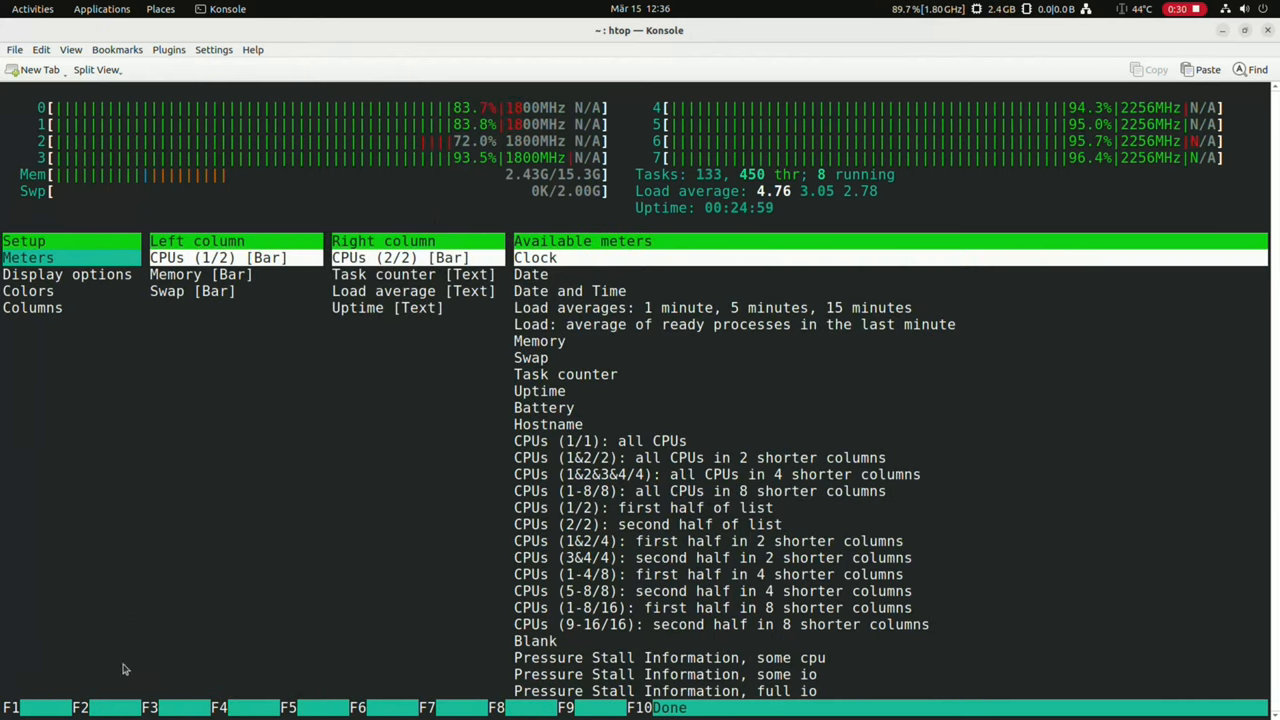
{"action": "mouse_move", "coordinate": [35, 322]}
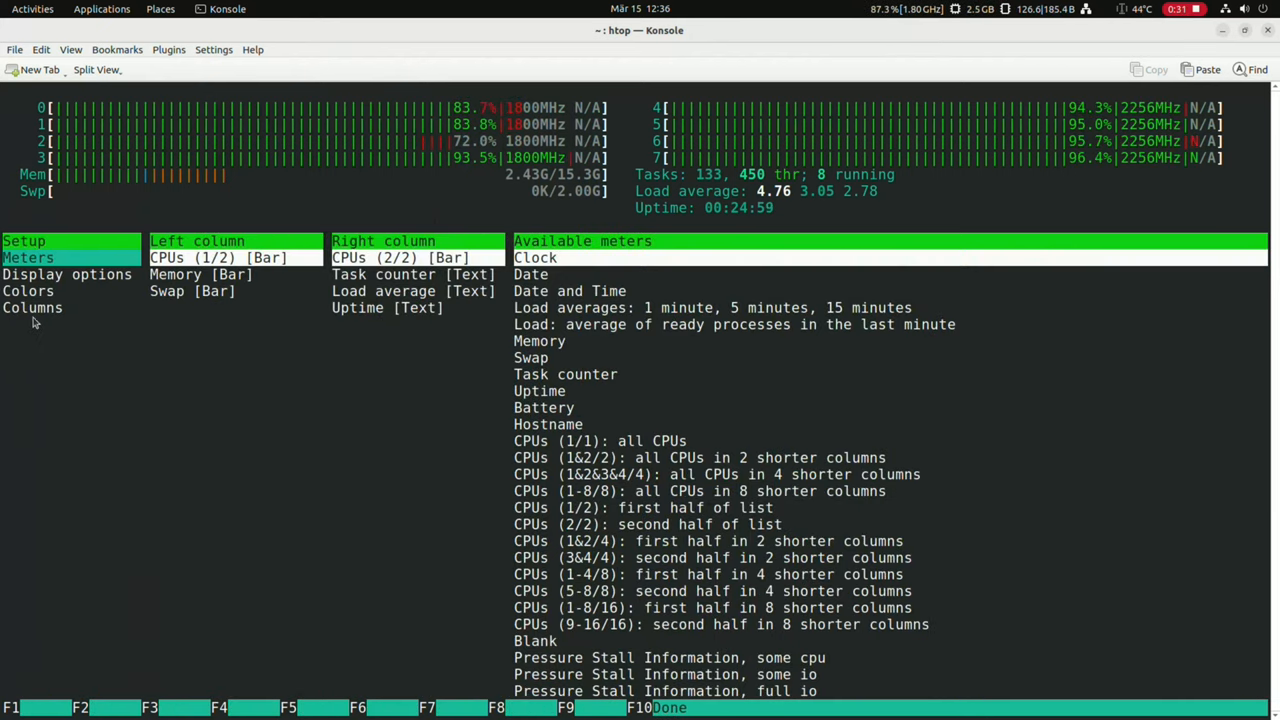
{"action": "left_click", "coordinate": [66, 274]}
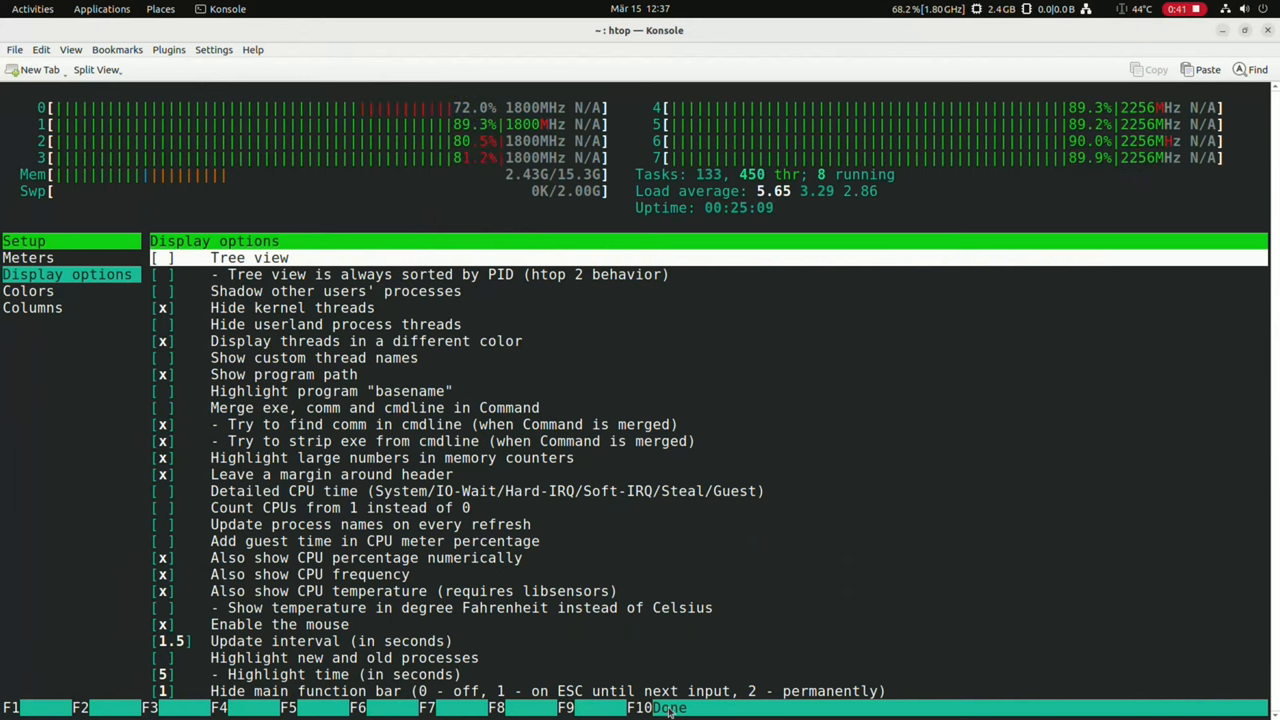
{"action": "left_click", "coordinate": [640, 707]}
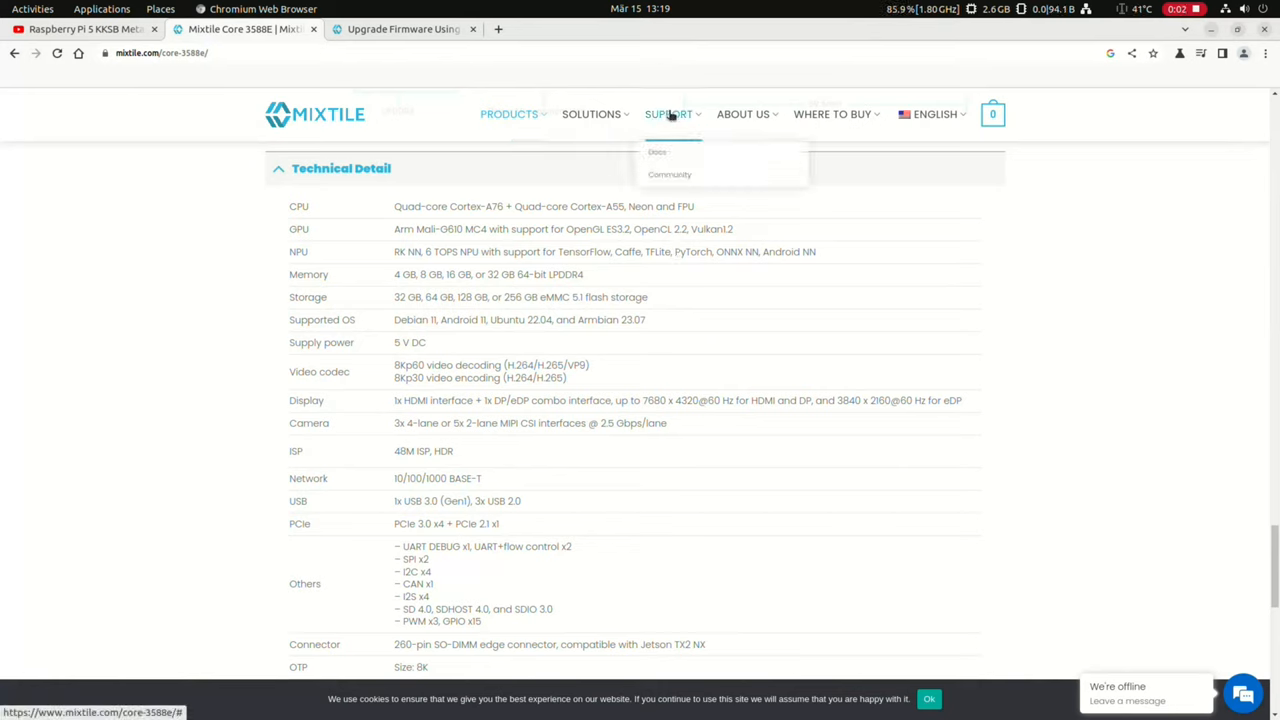
- Go to Docs, pick the Mixtile Core 3588E help topic, then open Upgrade Firmware
{"action": "left_click", "coordinate": [657, 152]}
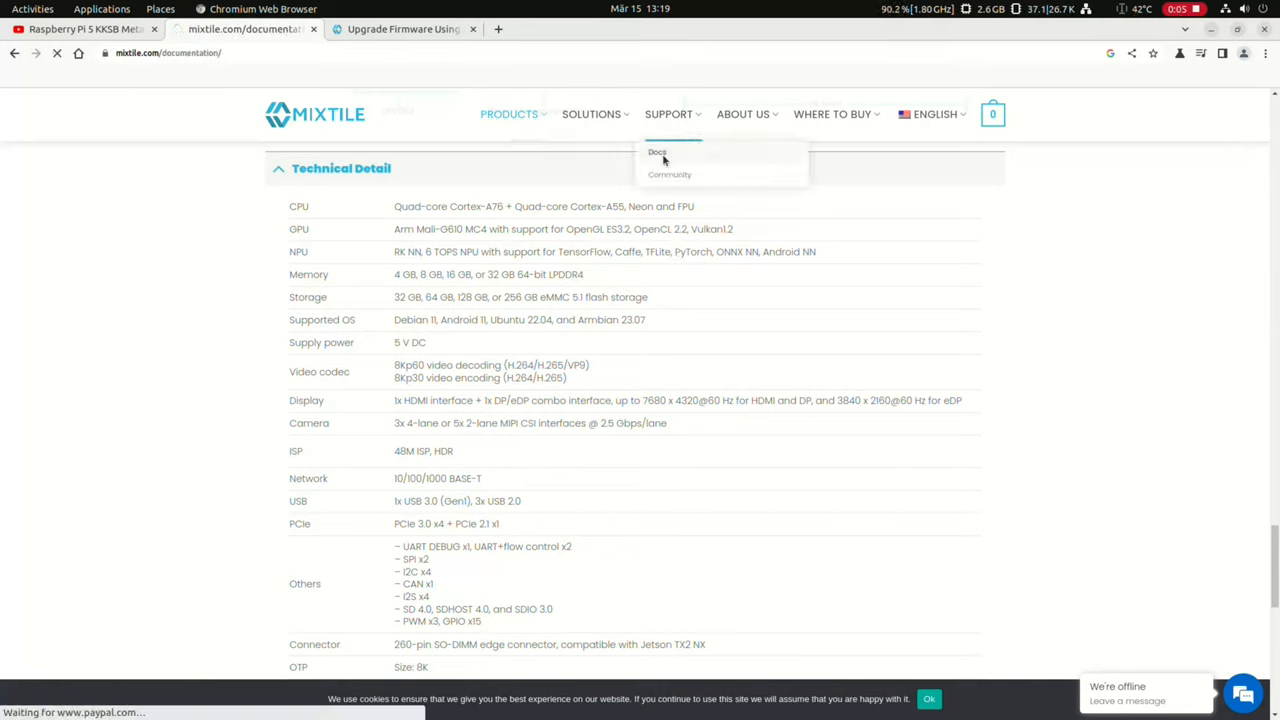
{"action": "left_click", "coordinate": [658, 152]}
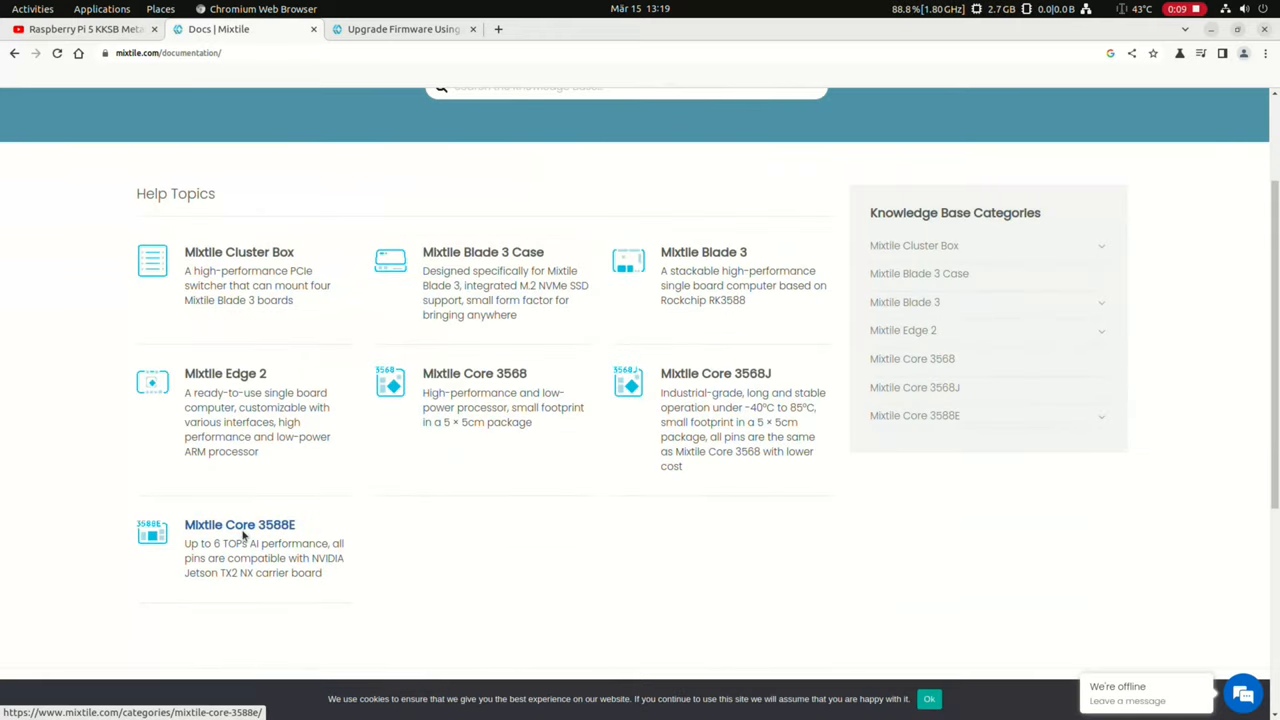
{"action": "left_click", "coordinate": [239, 524]}
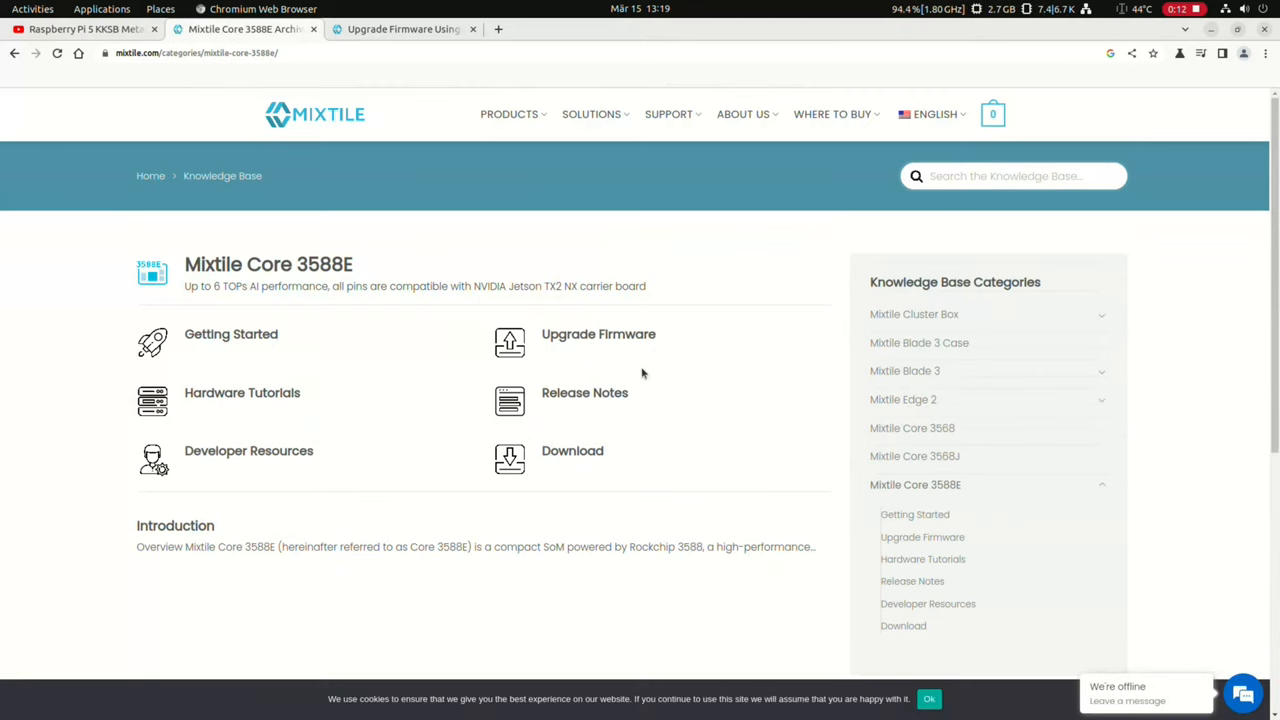
{"action": "left_click", "coordinate": [598, 334]}
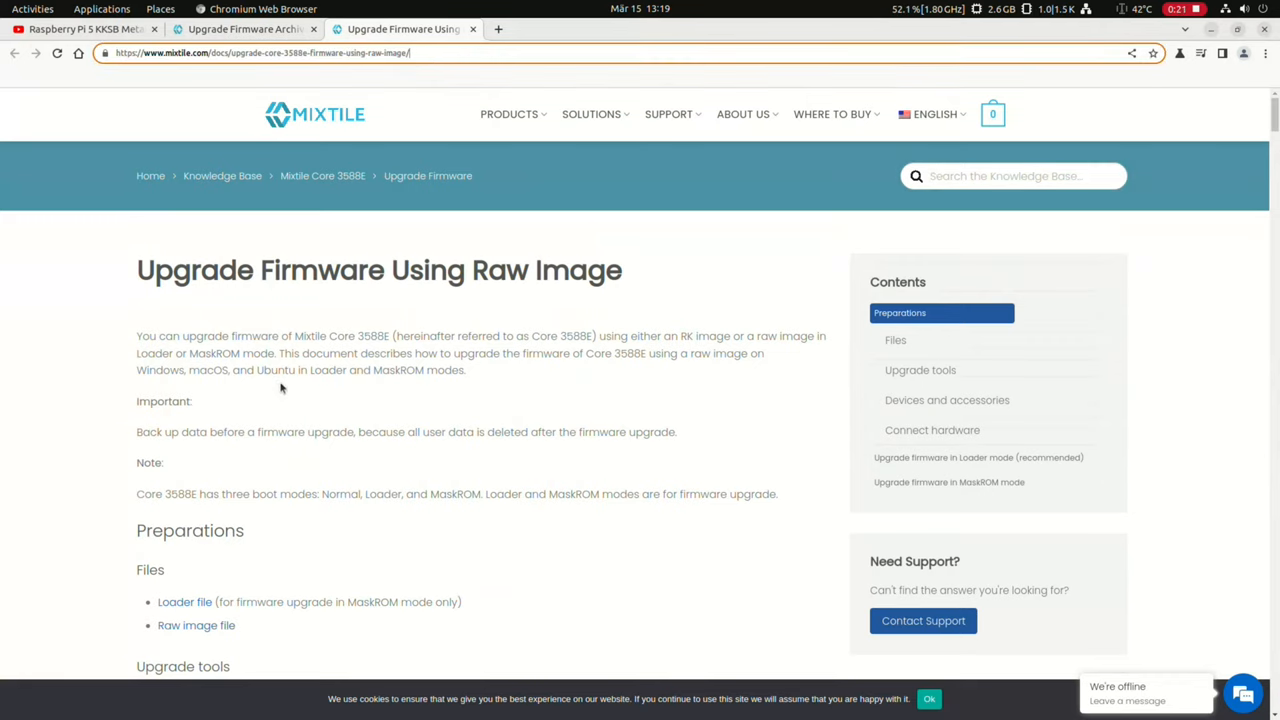
- Try downloading the raw firmware image and leave the access-denied error page
{"action": "scroll", "scroll_direction": "down", "scroll_amount": 3}
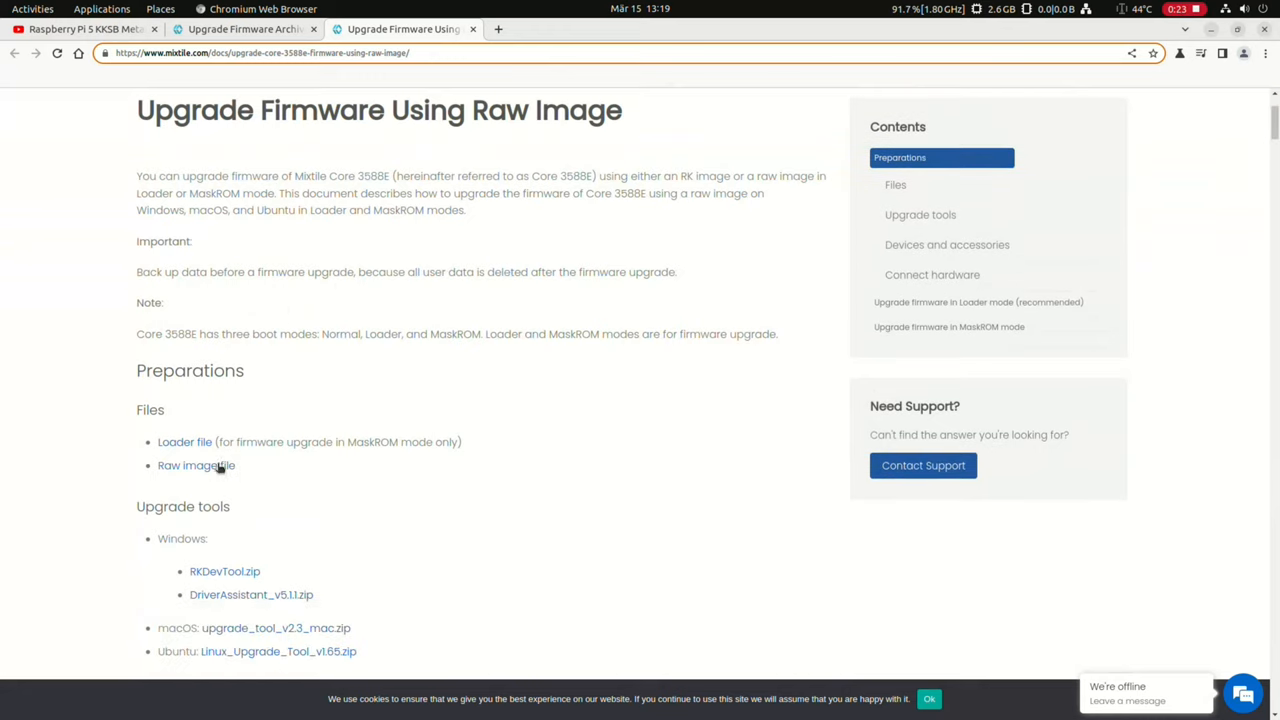
{"action": "left_click", "coordinate": [190, 465]}
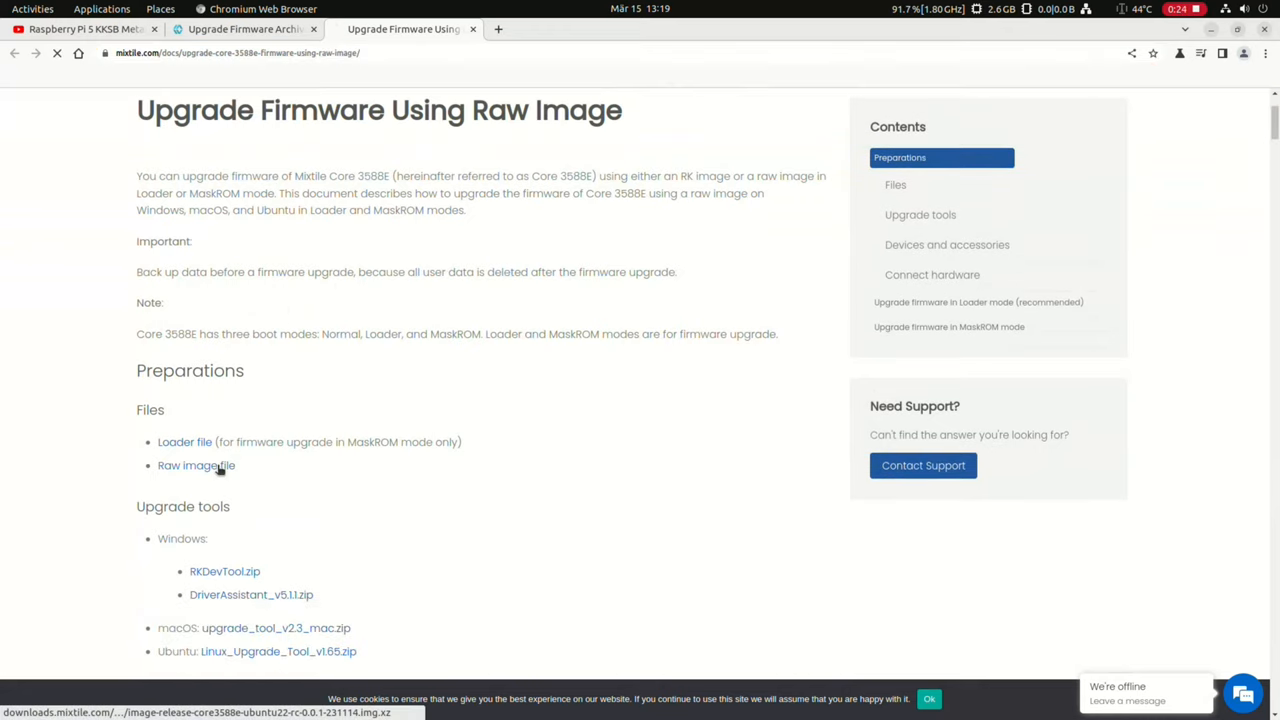
{"action": "left_click", "coordinate": [196, 465]}
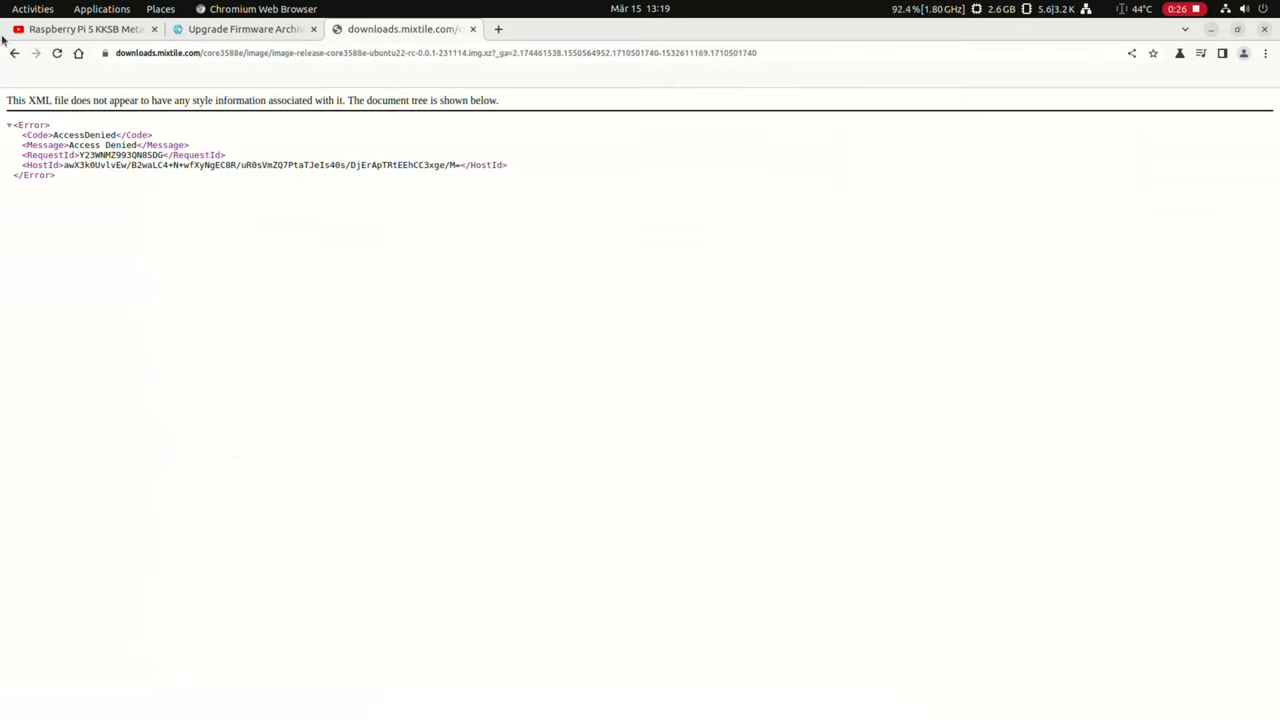
- From the Upgrade Firmware tab, open Developer Resources and then the Firmware Image article
{"action": "left_click", "coordinate": [245, 28]}
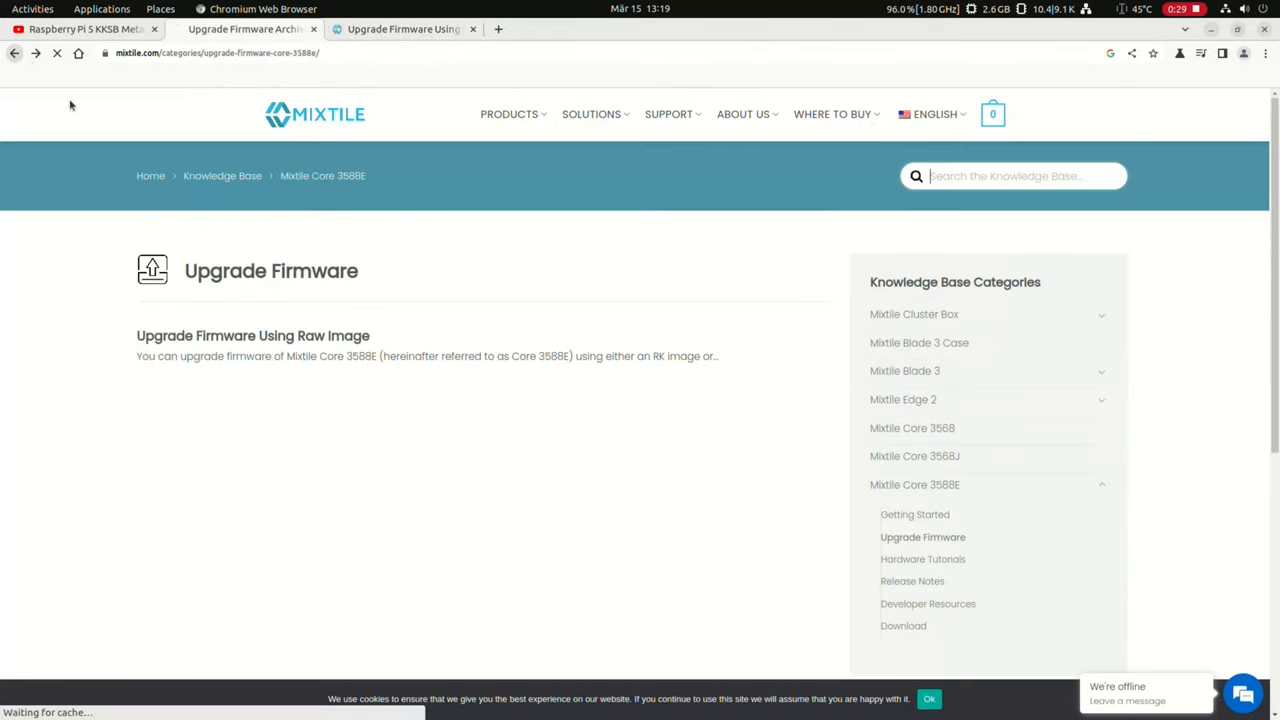
{"action": "left_click", "coordinate": [927, 603]}
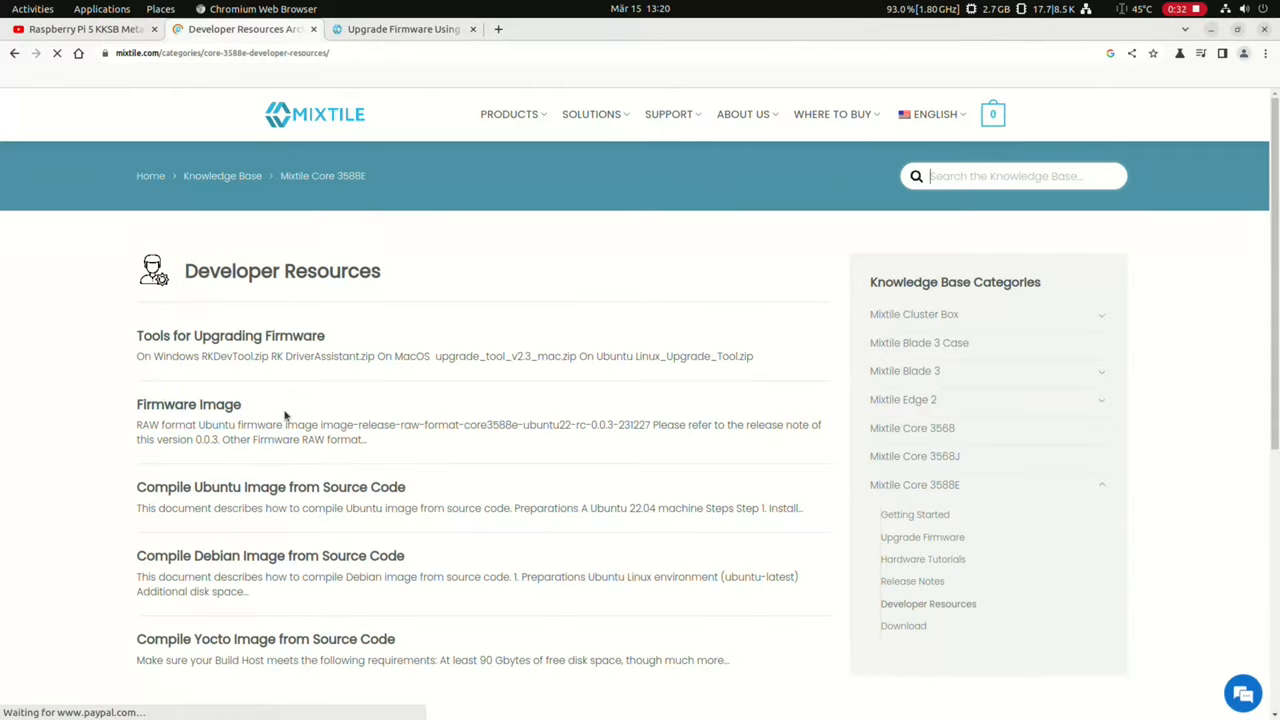
{"action": "left_click", "coordinate": [188, 404]}
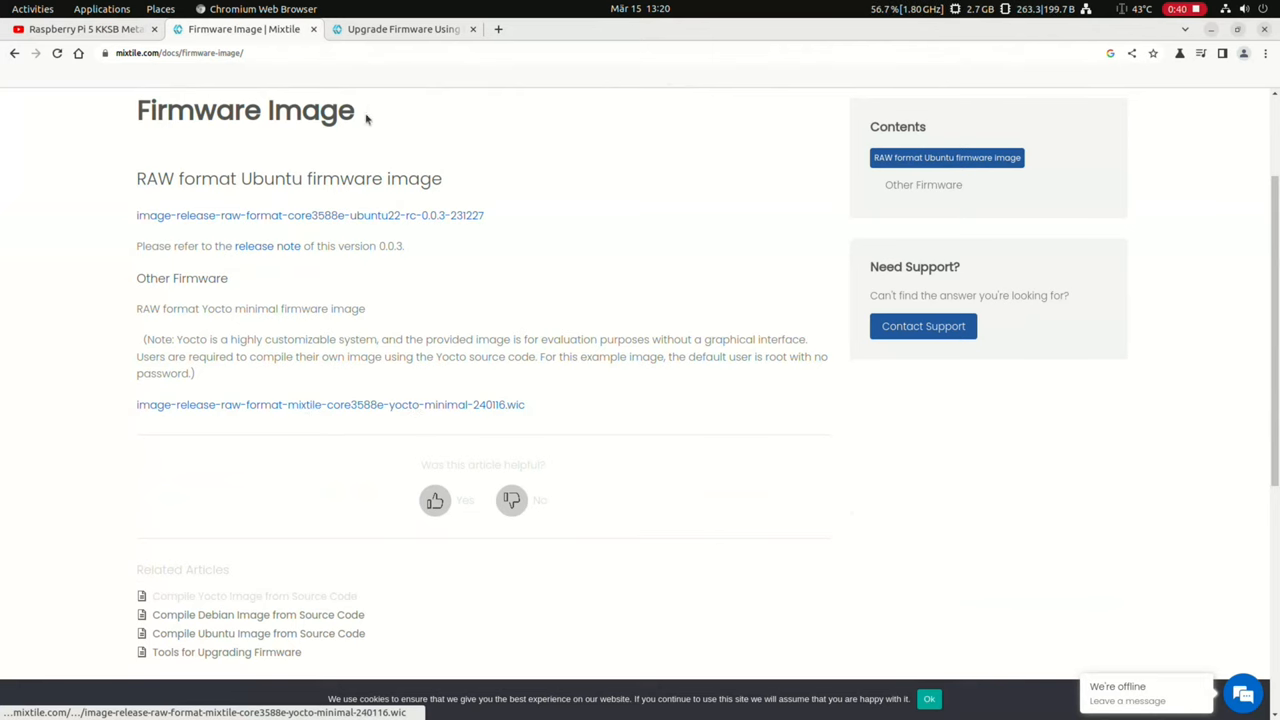
- Read the raw-image guide's Preparations and Windows/macOS Loader mode steps, then return to Firmware Image
{"action": "left_click", "coordinate": [403, 28]}
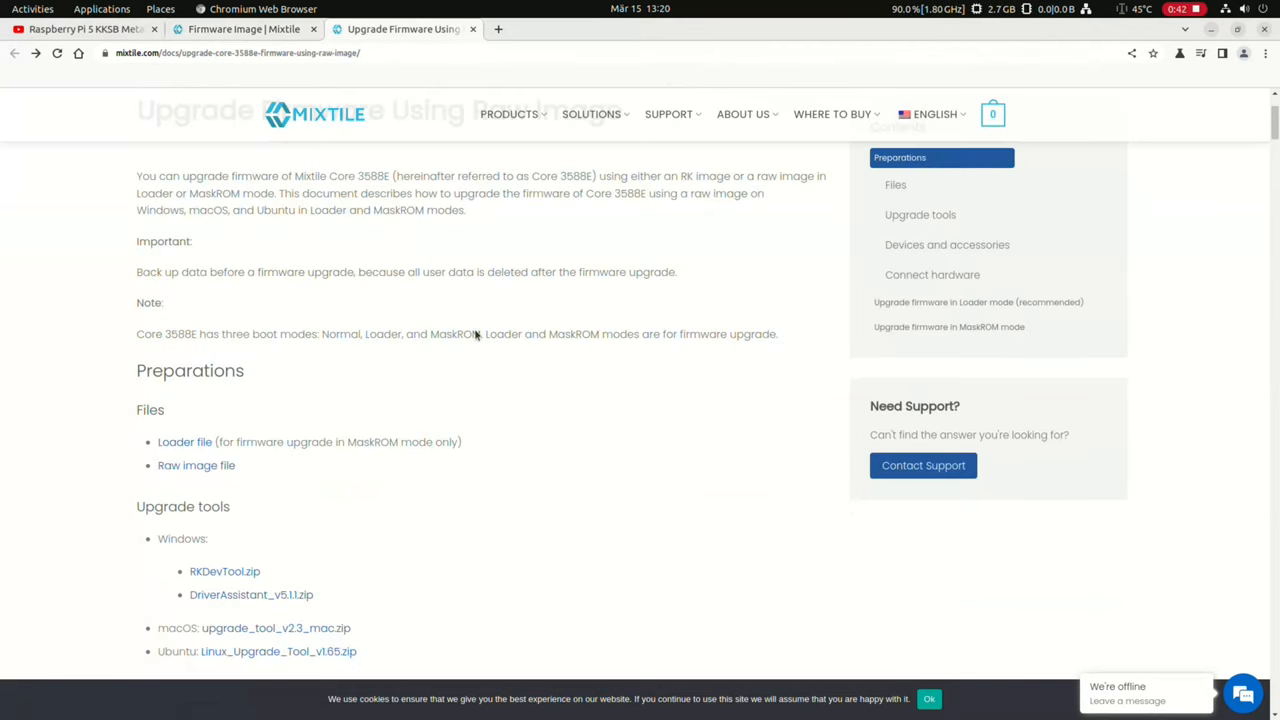
{"action": "scroll", "scroll_direction": "down", "scroll_amount": 3}
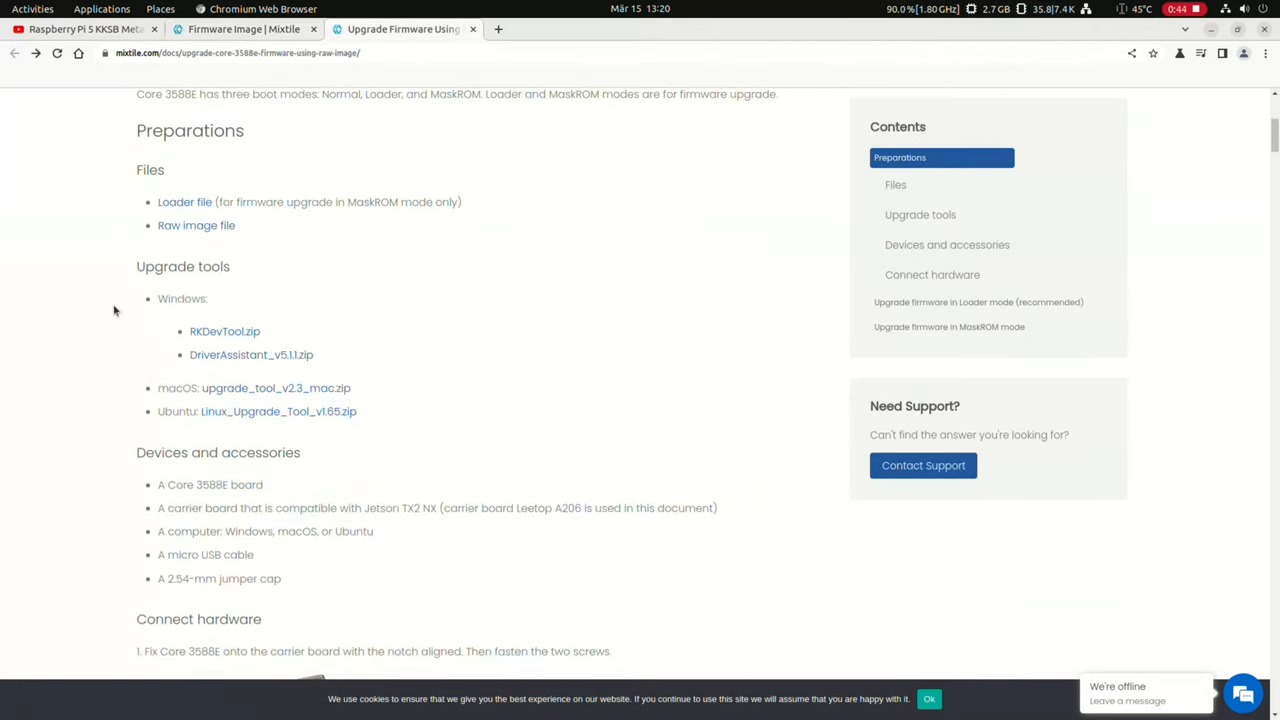
{"action": "mouse_move", "coordinate": [230, 338]}
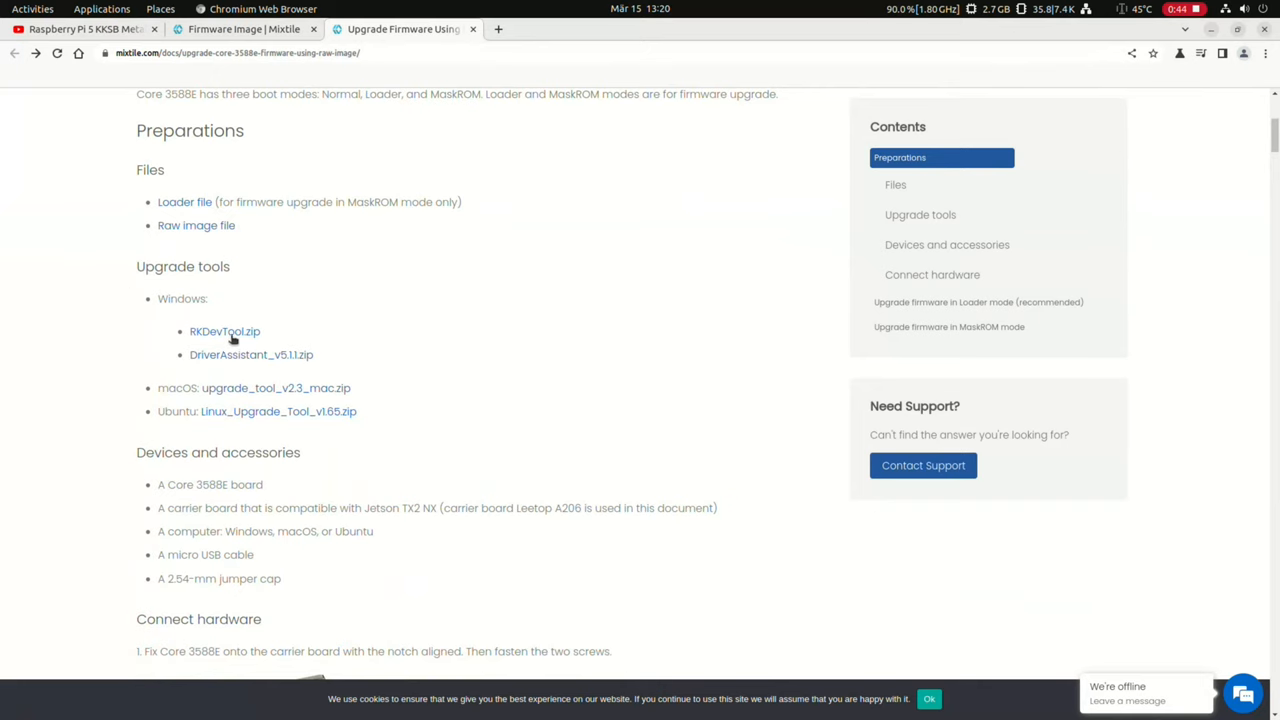
{"action": "scroll", "scroll_direction": "down", "scroll_amount": 3}
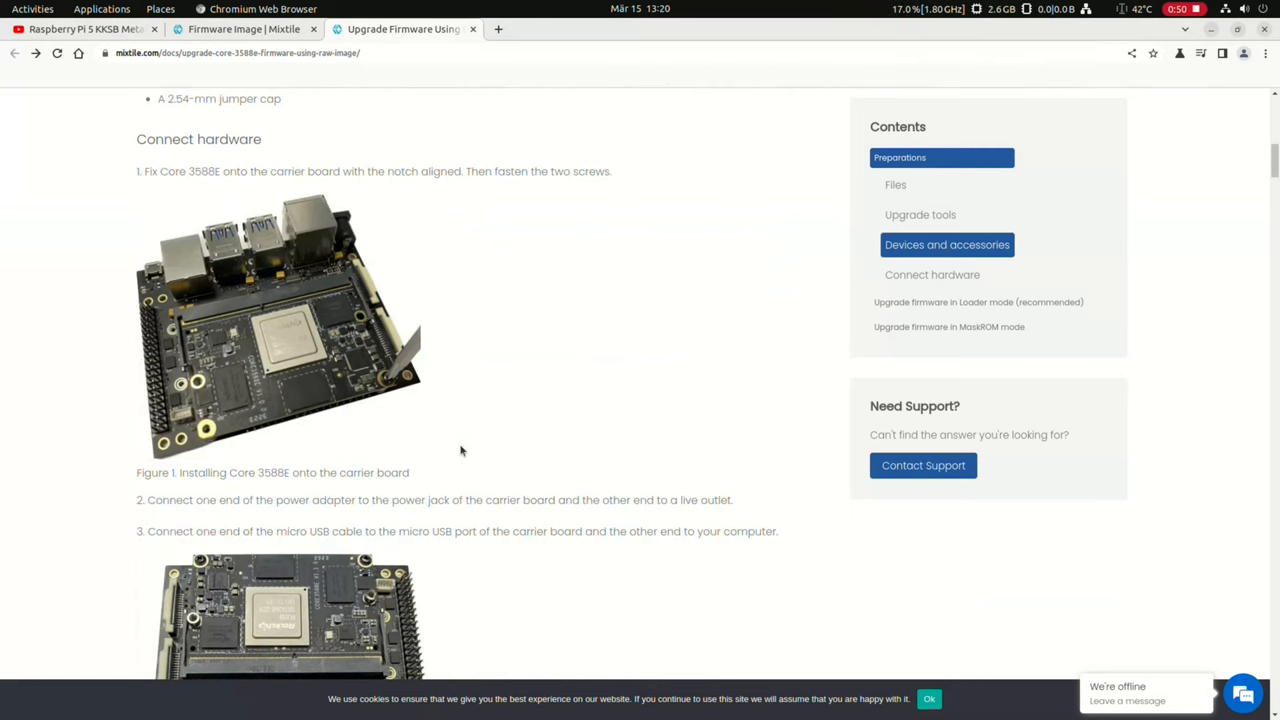
{"action": "scroll", "scroll_direction": "down", "scroll_amount": 3}
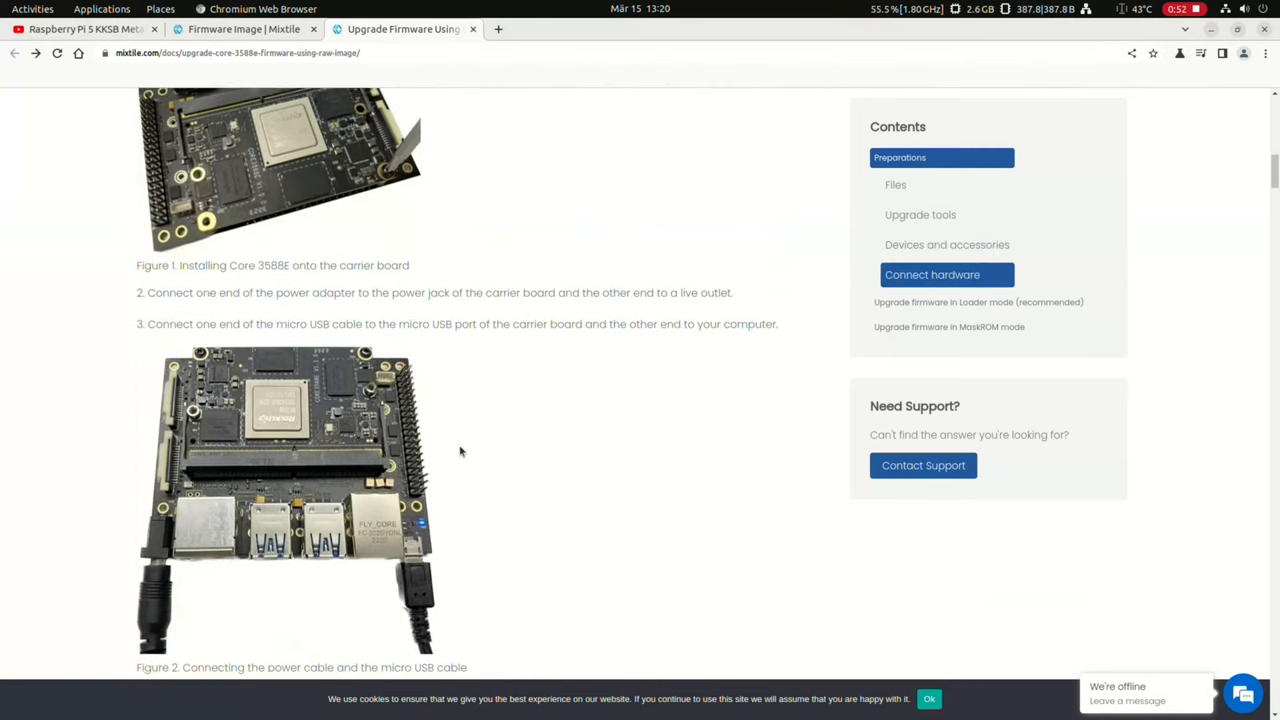
{"action": "scroll", "scroll_direction": "down", "scroll_amount": 3}
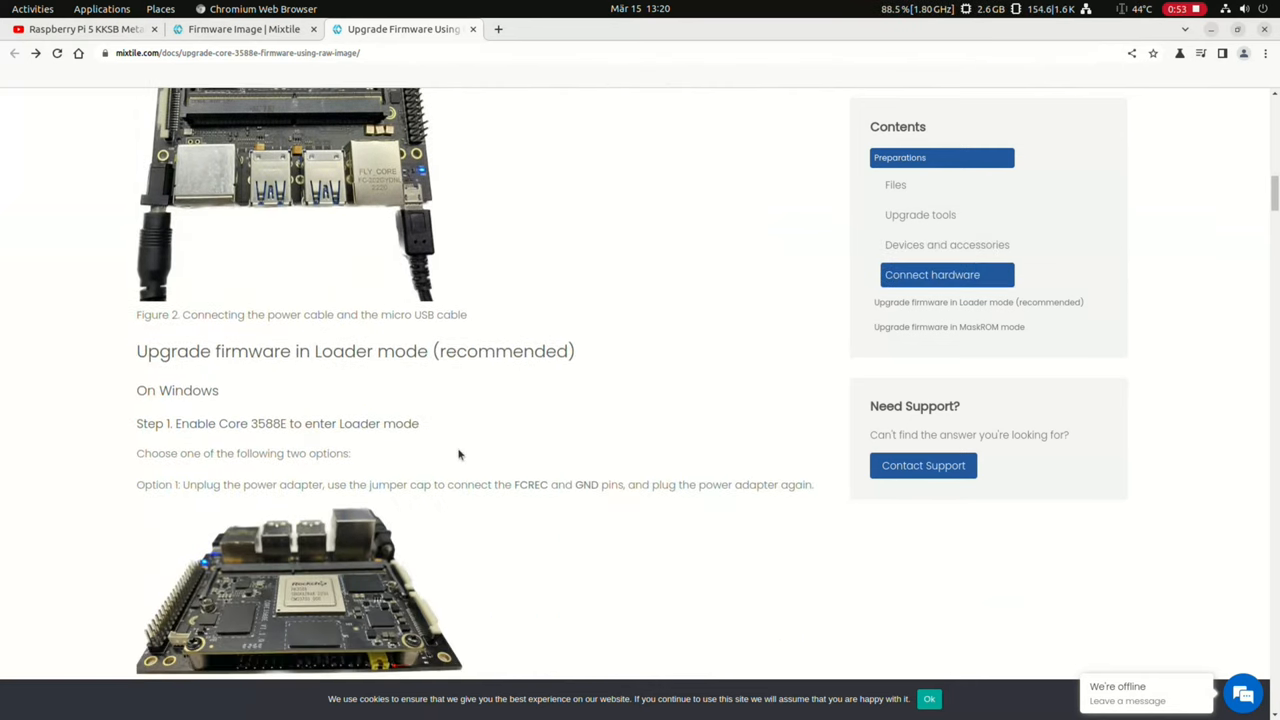
{"action": "scroll", "scroll_direction": "down", "scroll_amount": 3}
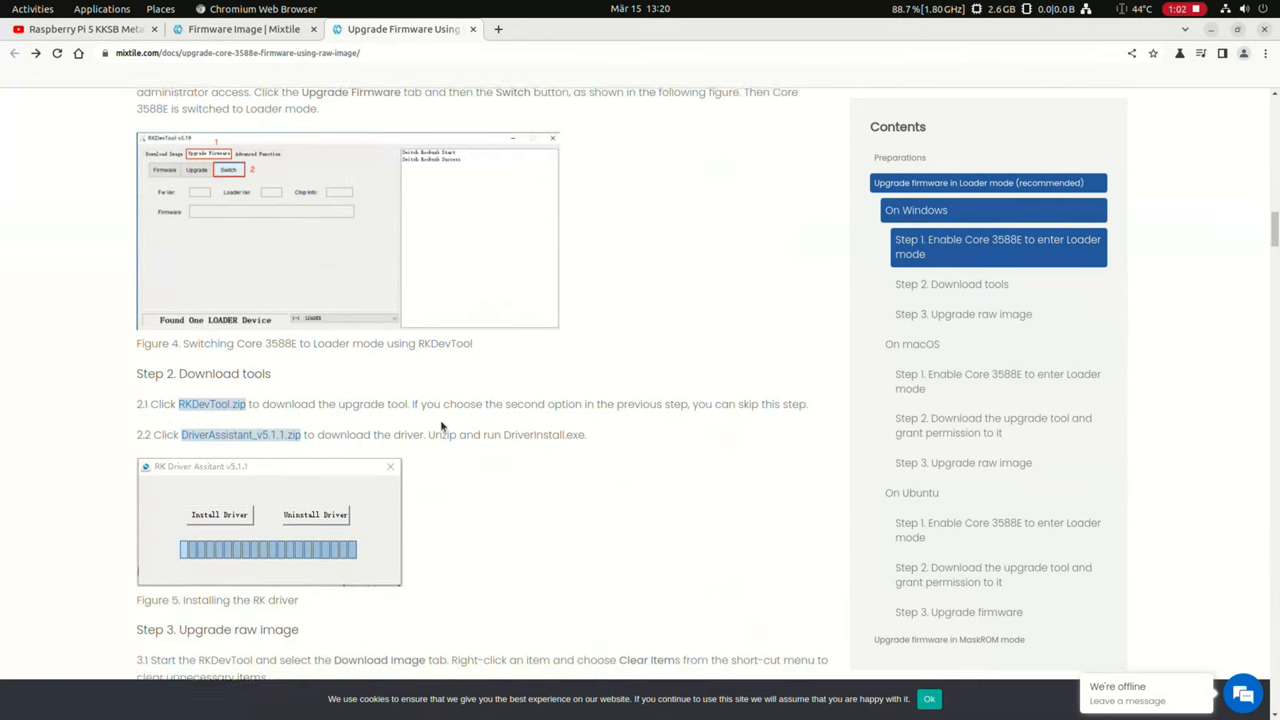
{"action": "scroll", "scroll_direction": "down", "scroll_amount": 3}
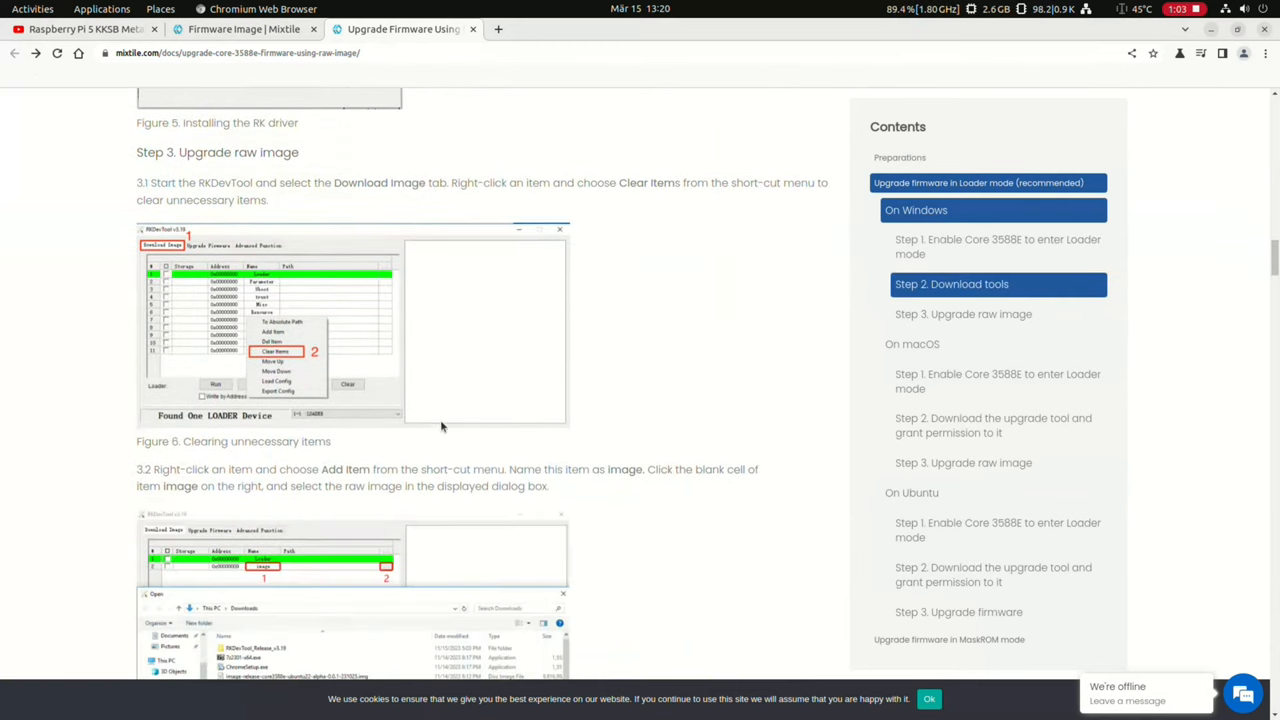
{"action": "scroll", "scroll_direction": "down", "scroll_amount": 3}
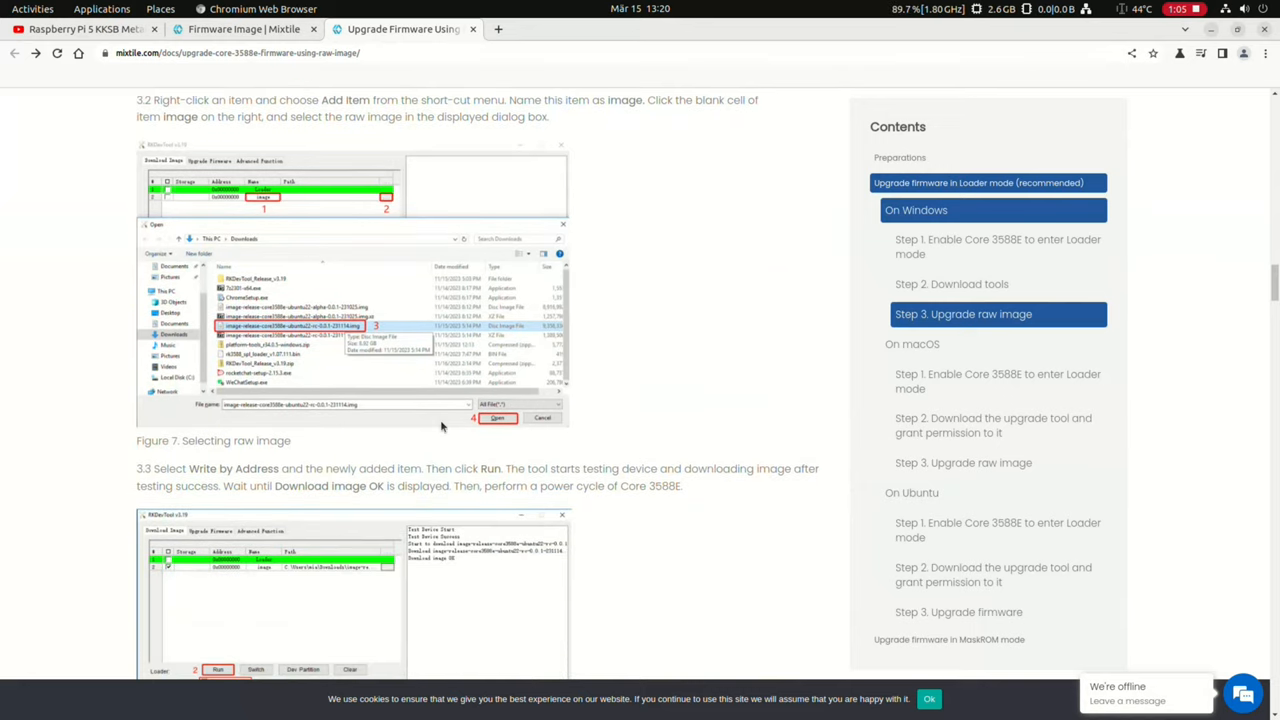
{"action": "scroll", "scroll_direction": "down", "scroll_amount": 3}
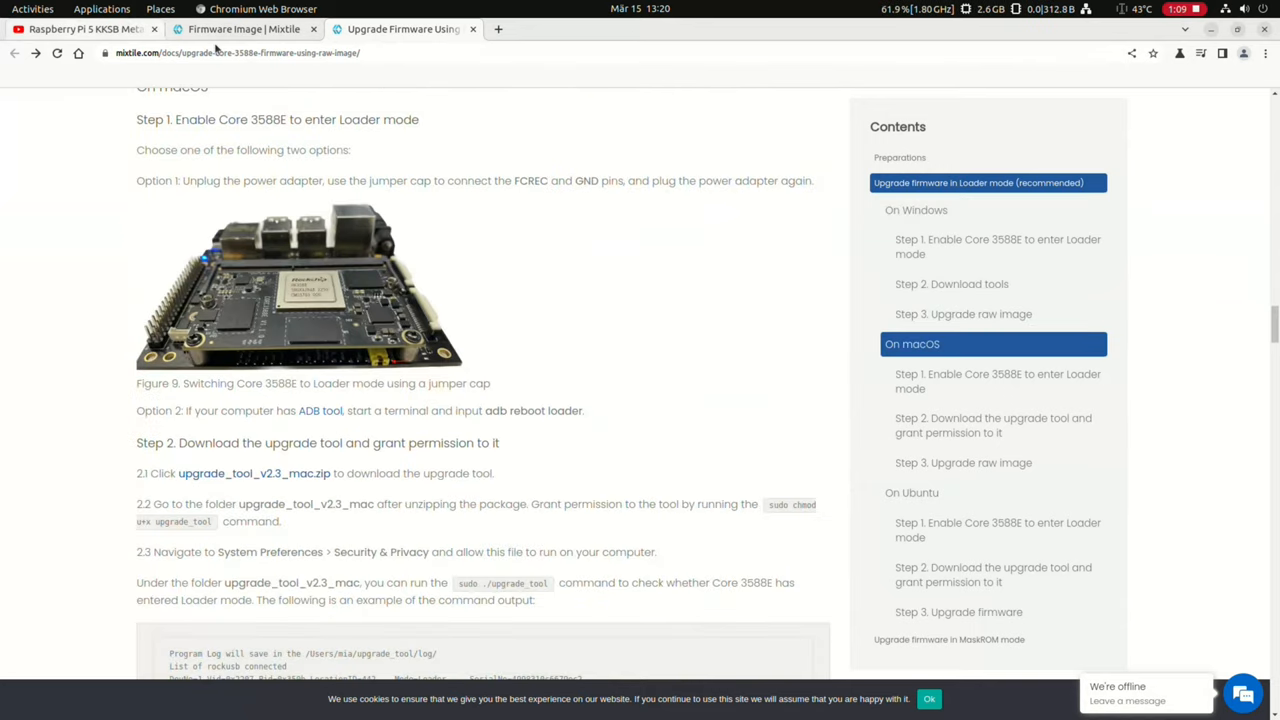
{"action": "left_click", "coordinate": [244, 29]}
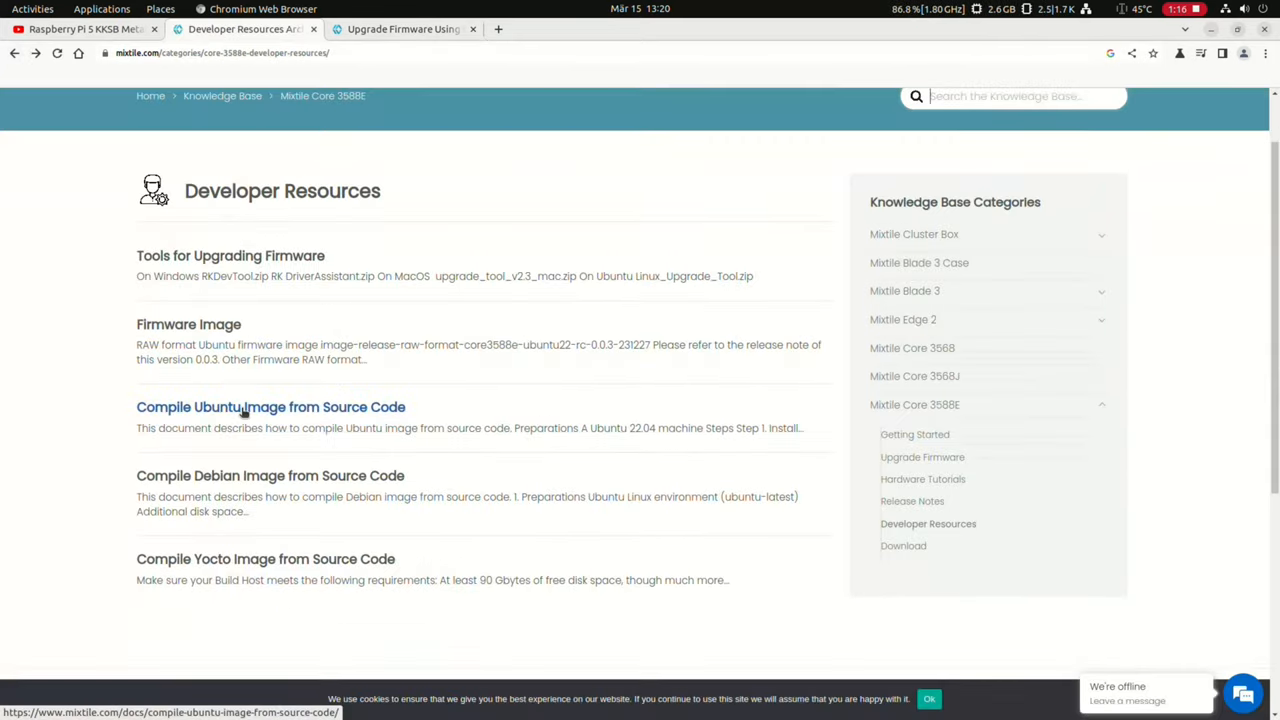
- Read through the Compile Ubuntu Image from Source Code article
{"action": "left_click", "coordinate": [270, 407]}
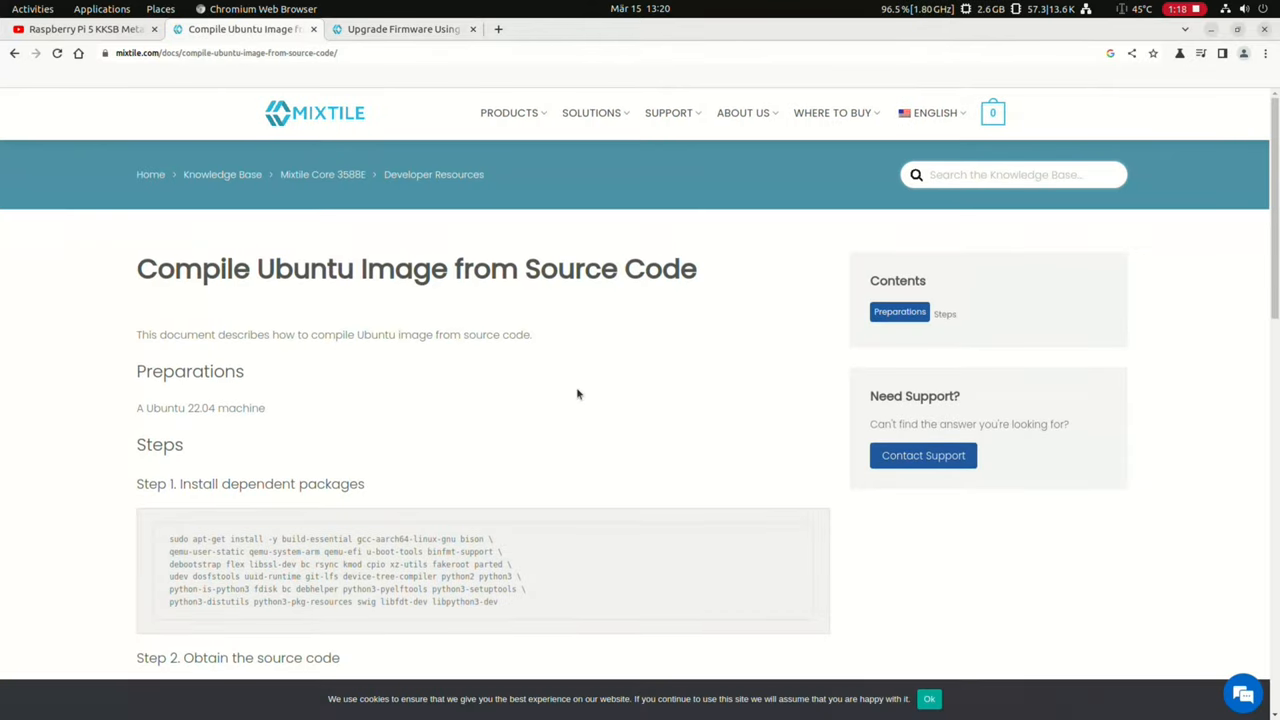
{"action": "scroll", "scroll_direction": "down", "scroll_amount": 3}
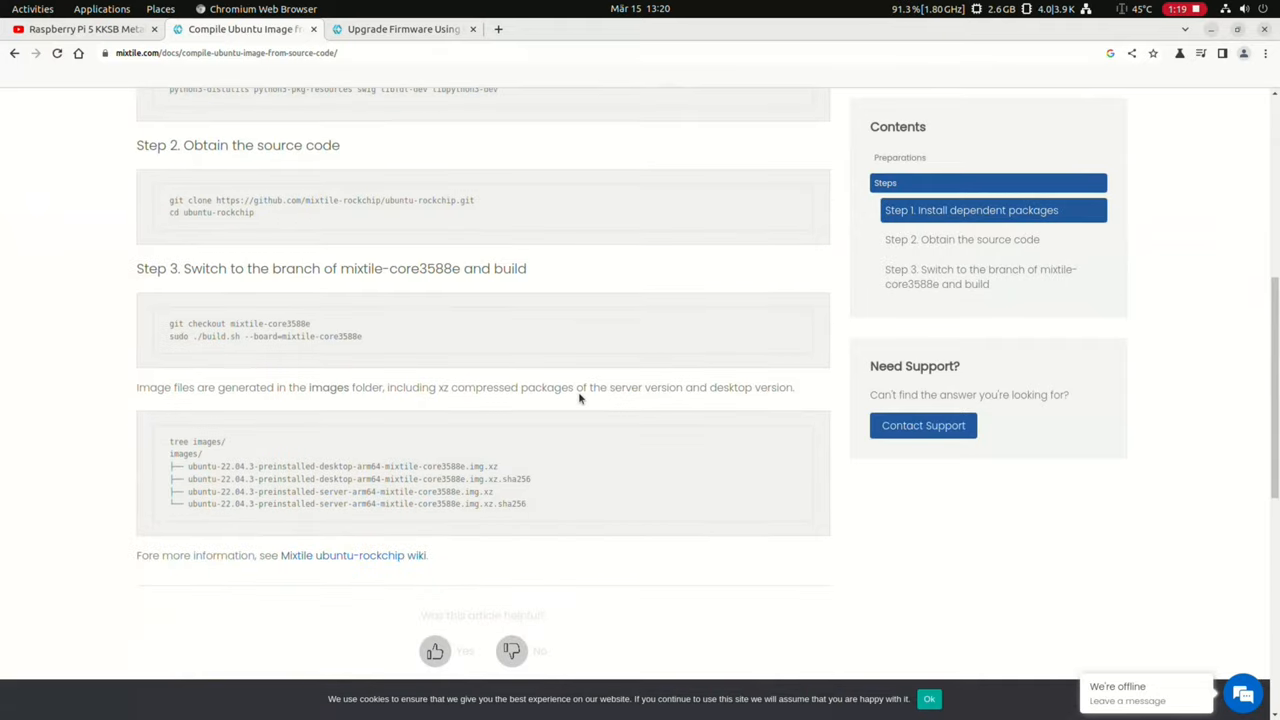
{"action": "scroll", "scroll_direction": "down", "scroll_amount": 3}
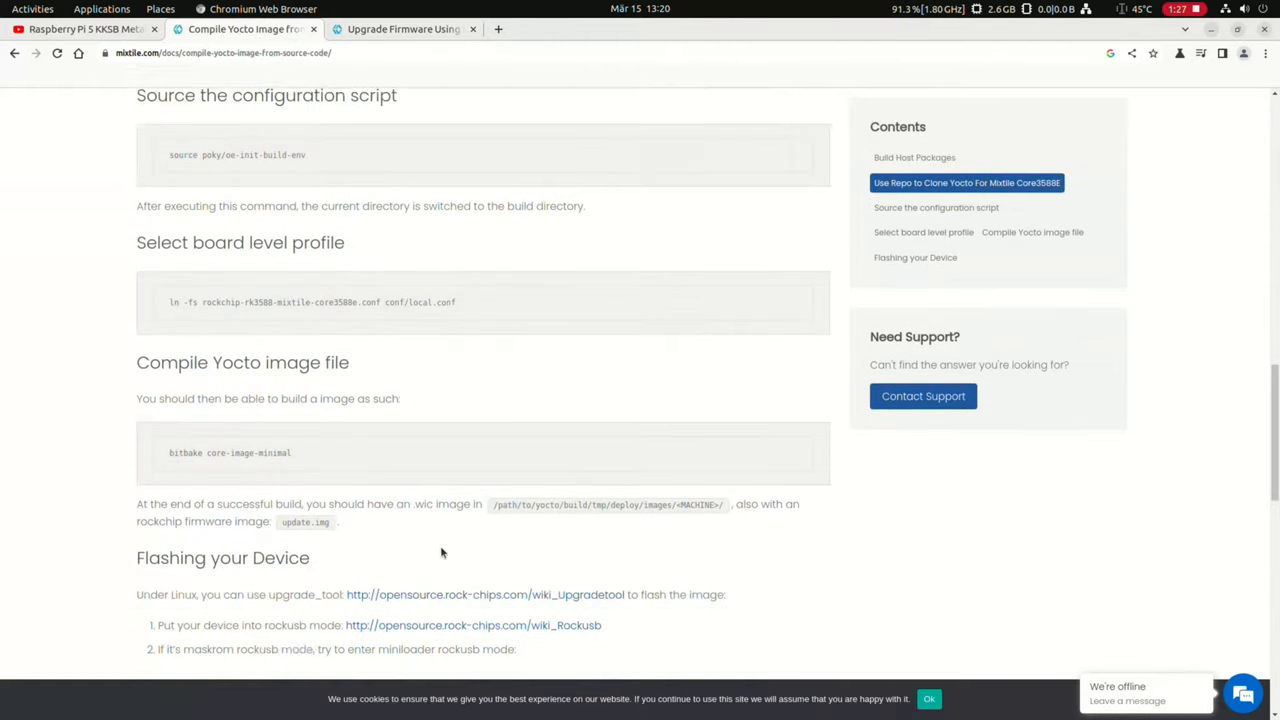
{"action": "scroll", "scroll_direction": "down", "scroll_amount": 3}
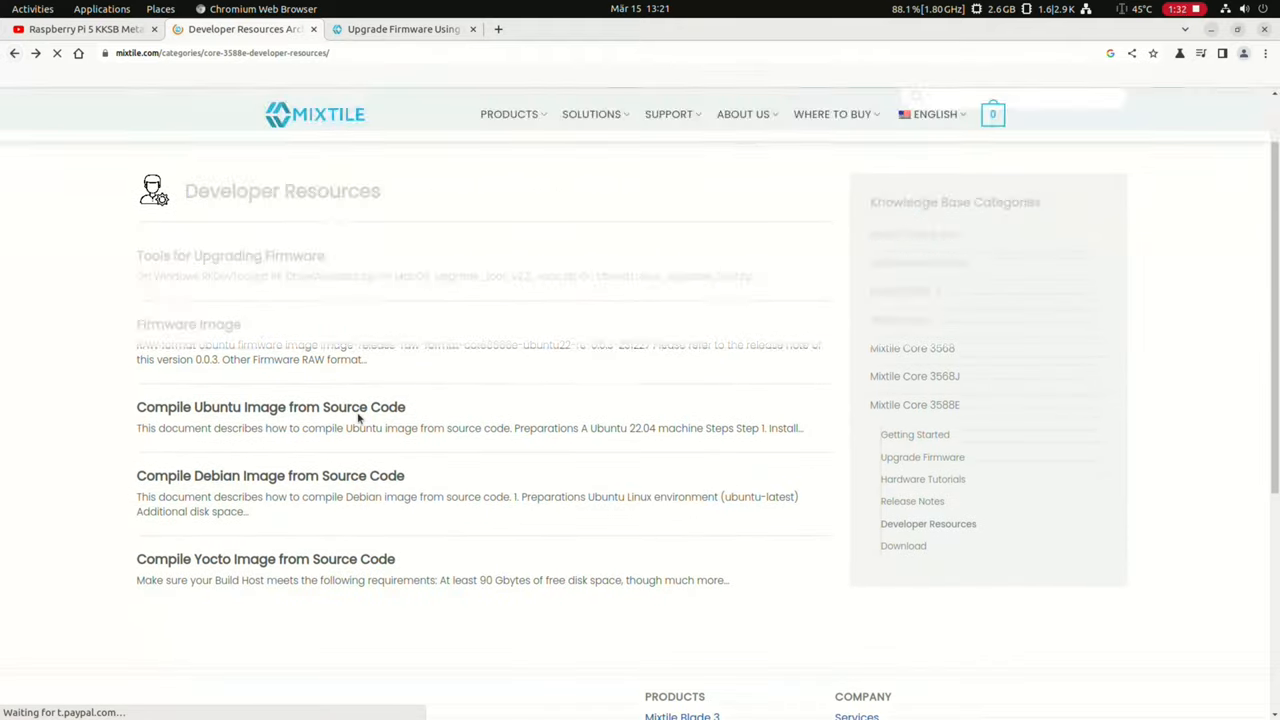
- Return to Developer Resources, then bring up the Raspberry Pi 5 video's quality options
{"action": "left_click", "coordinate": [58, 53]}
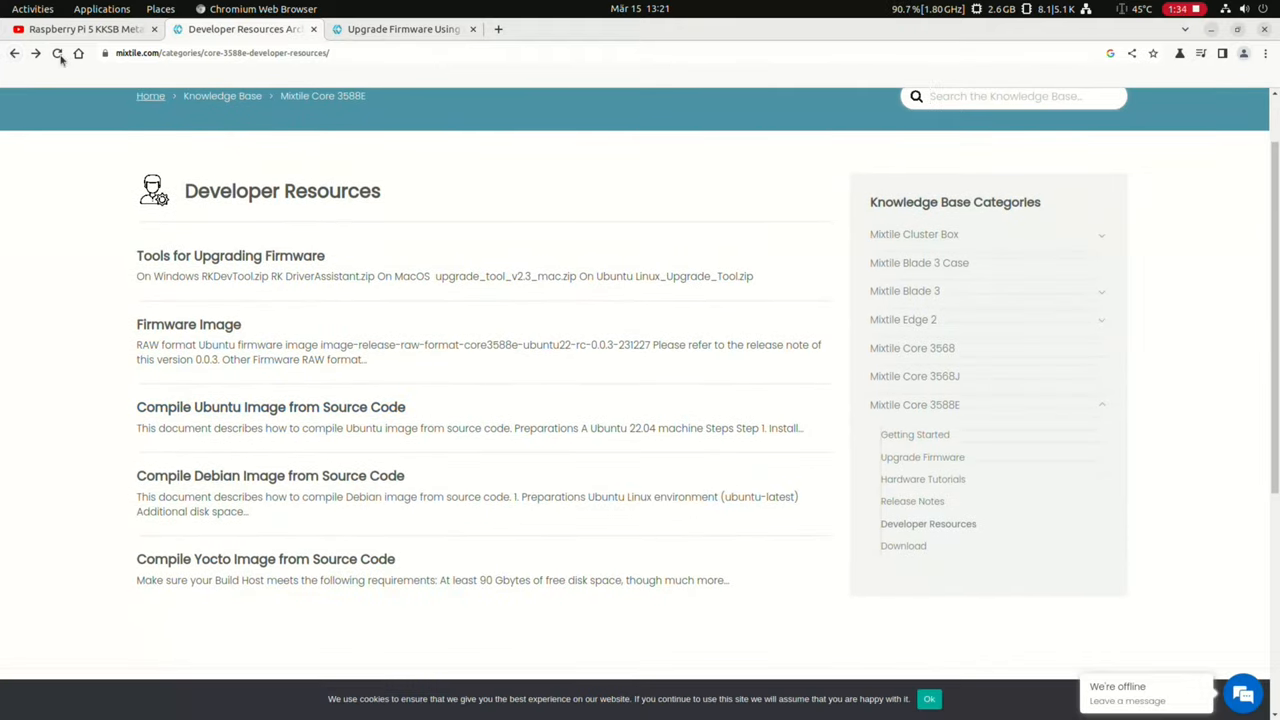
{"action": "left_click", "coordinate": [80, 28]}
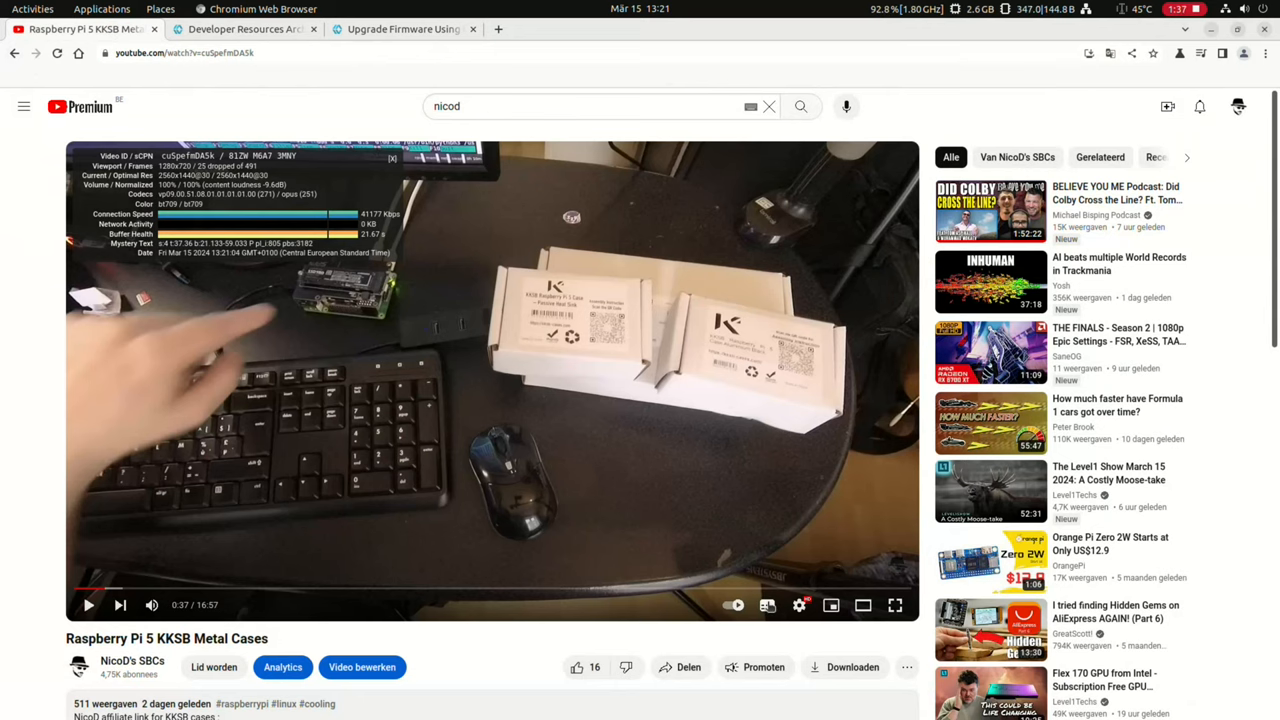
{"action": "left_click", "coordinate": [799, 605]}
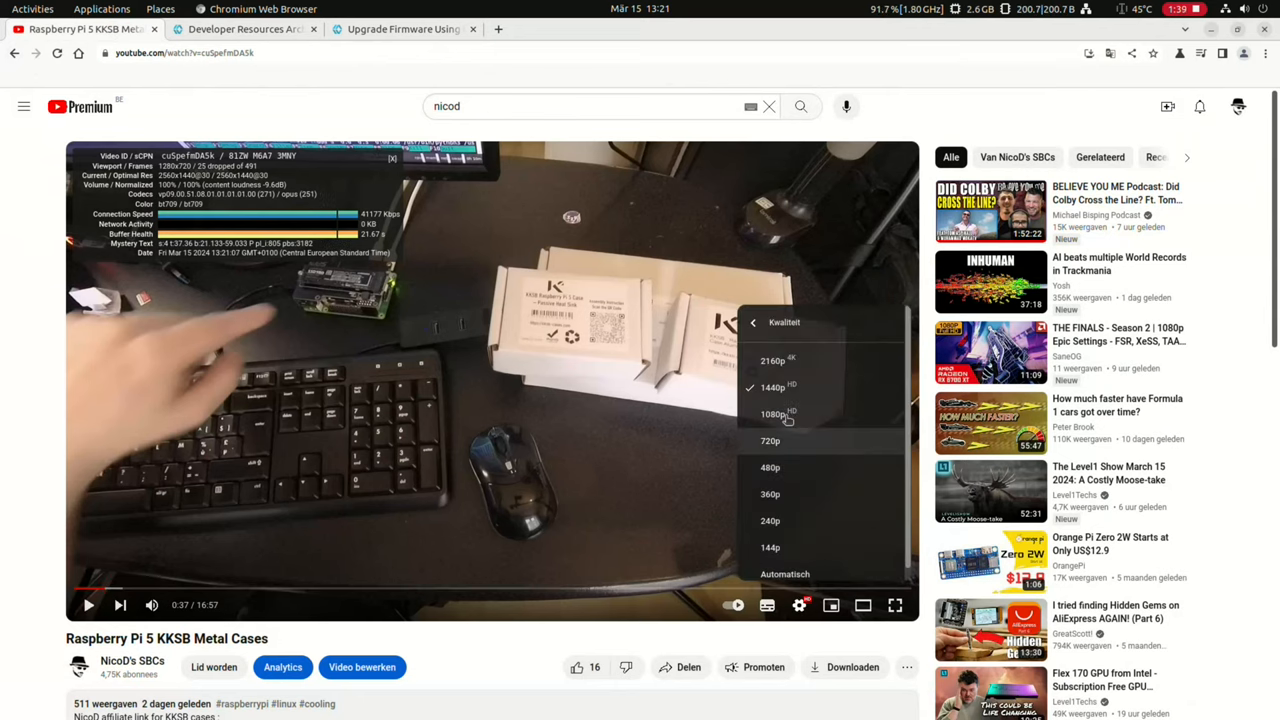